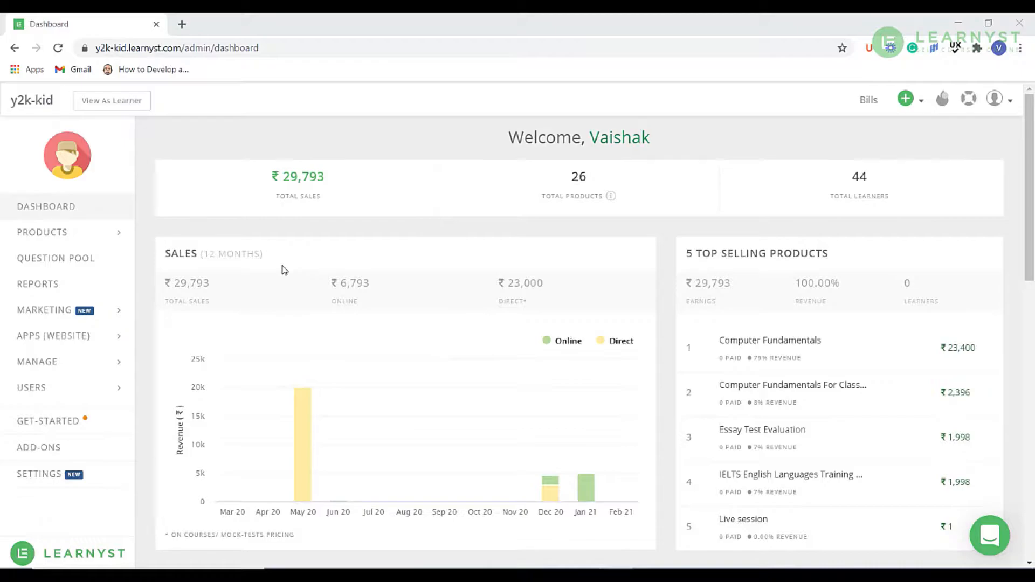
{"action": "mouse_move", "coordinate": [285, 271]}
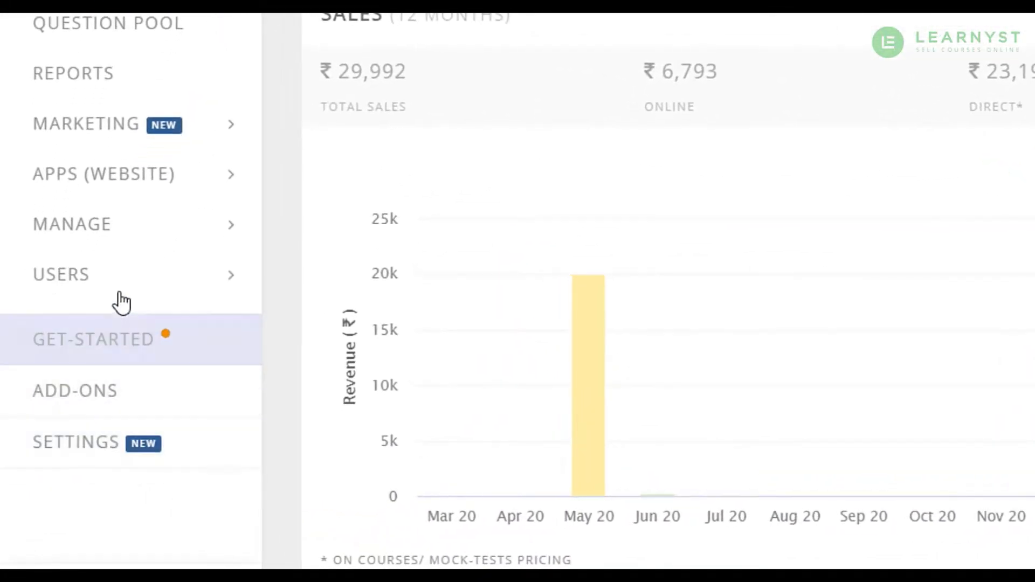
- Expand Users in the sidebar and go to the Sub-Admins management page
{"action": "left_click", "coordinate": [60, 274]}
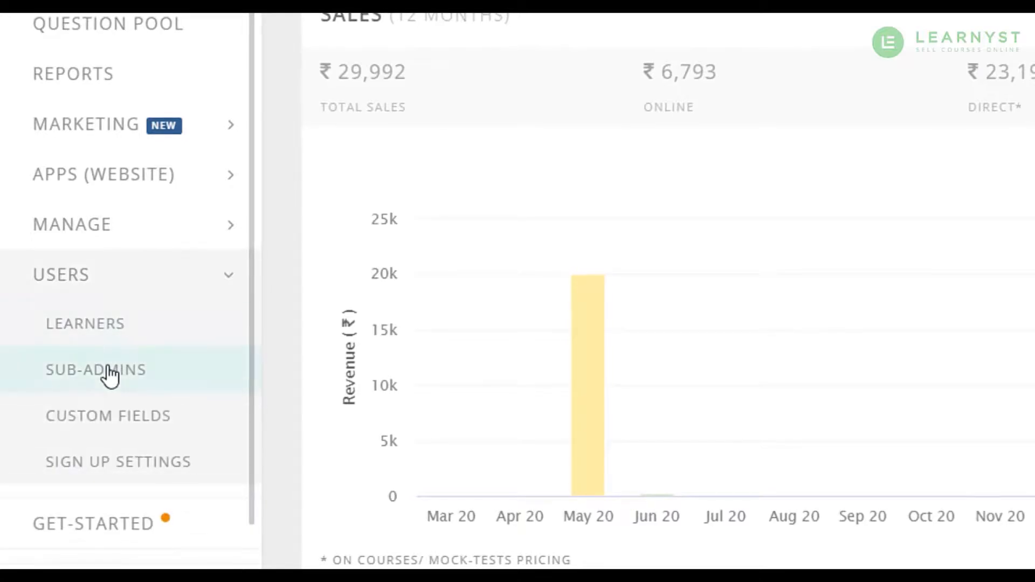
{"action": "left_click", "coordinate": [96, 370]}
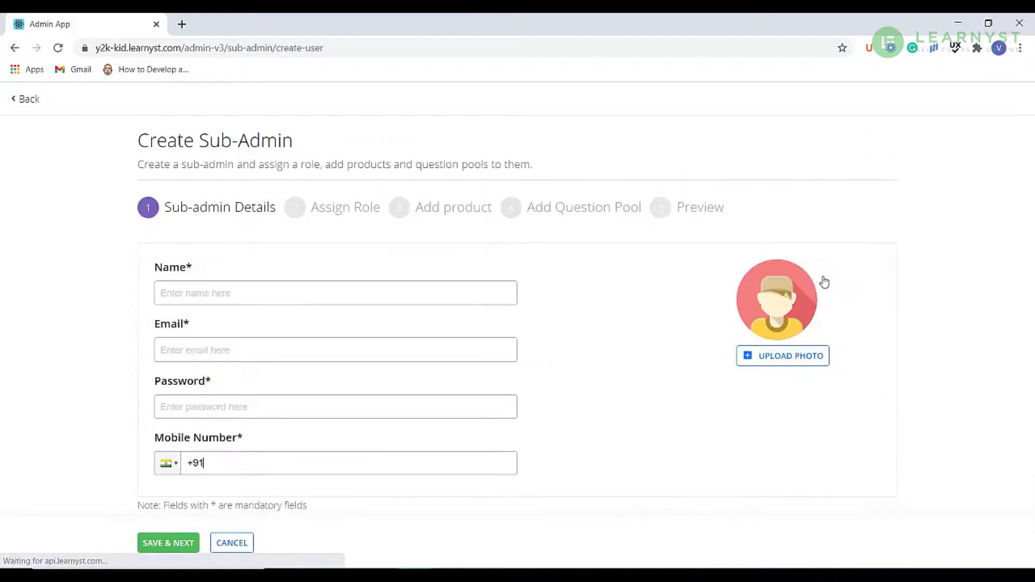
{"action": "type", "text": "Shankar"}
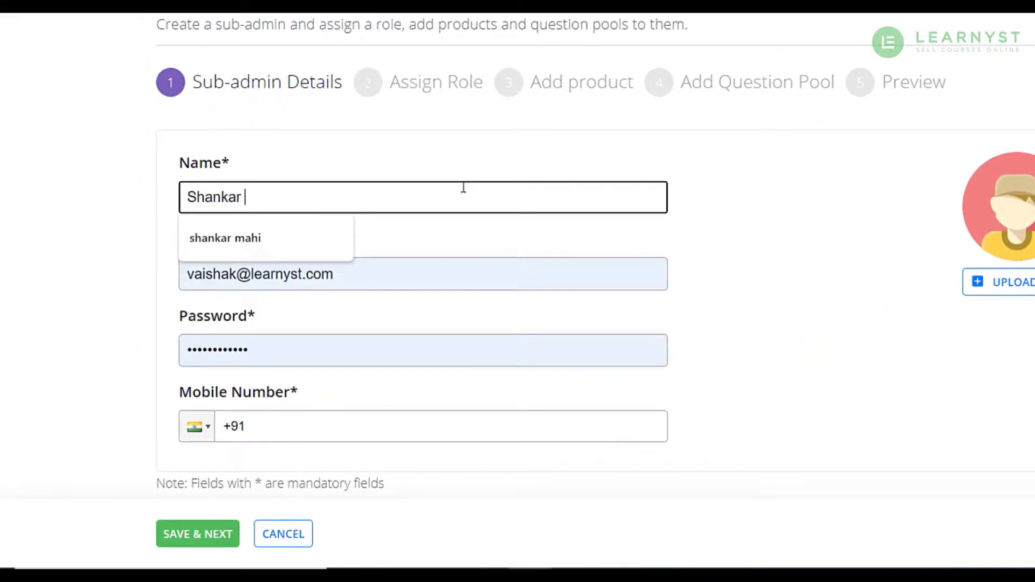
{"action": "left_click", "coordinate": [225, 237]}
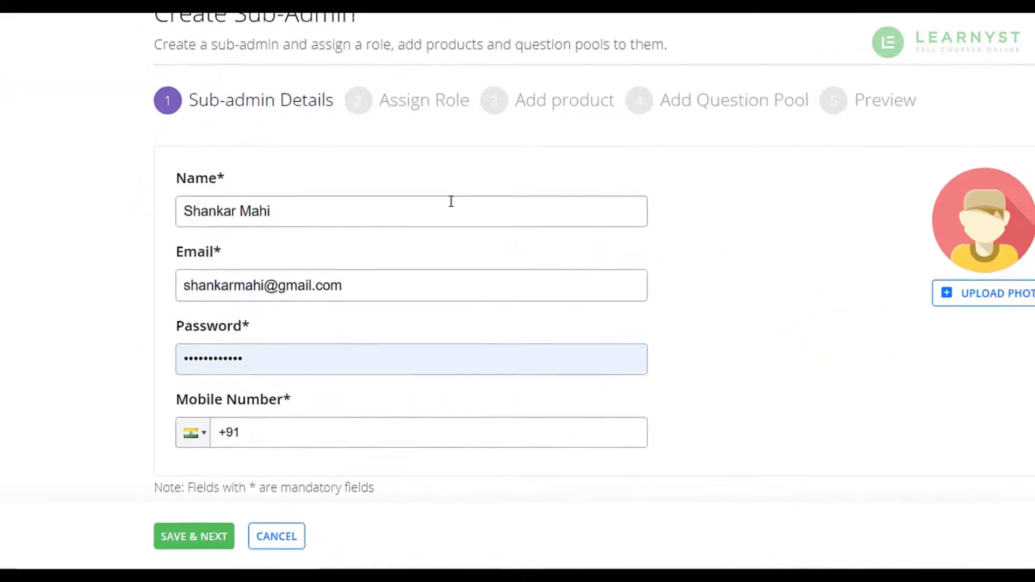
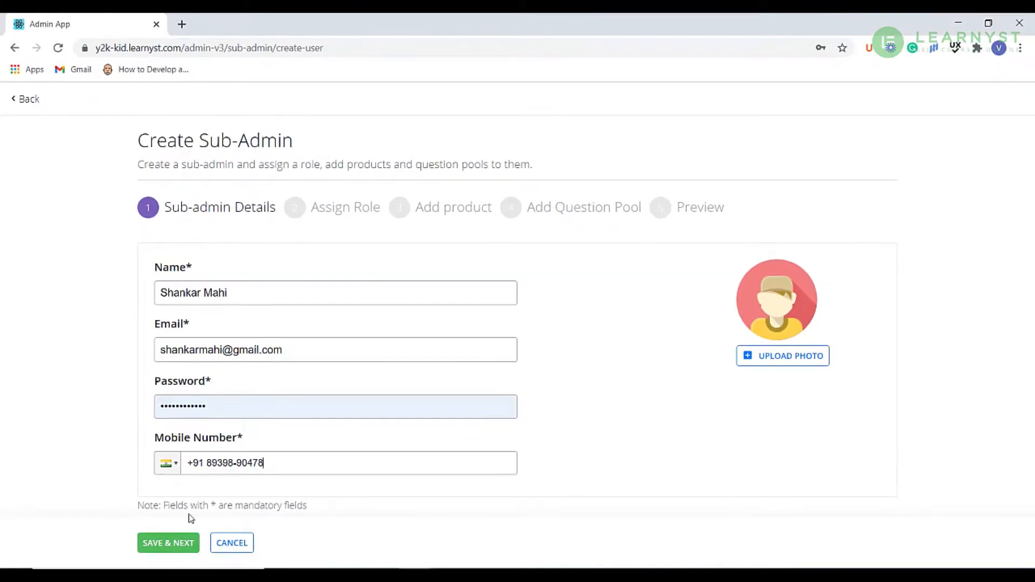
{"action": "left_click", "coordinate": [168, 543]}
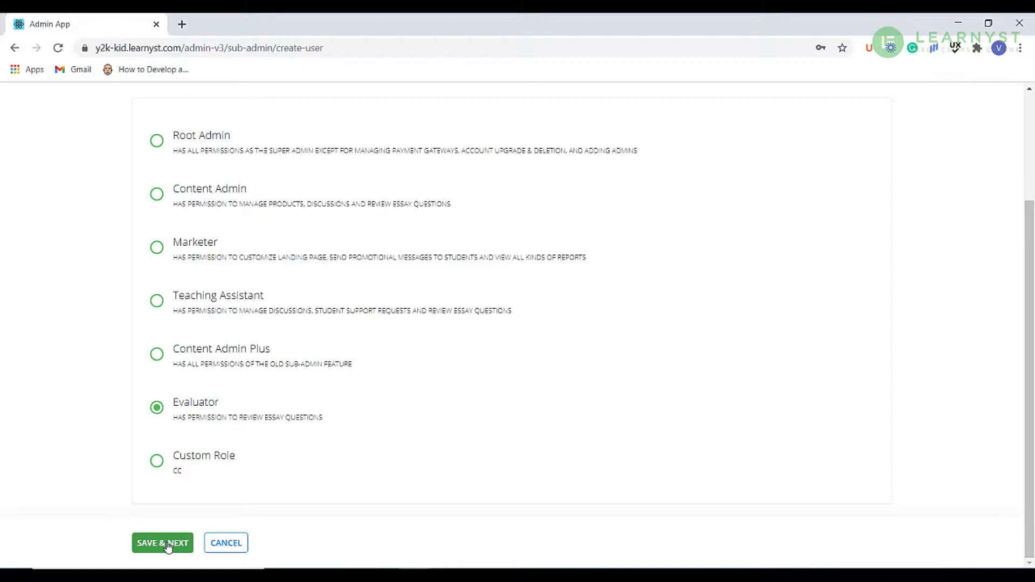
- Assign the Evaluator role, add the chemistry product, skip the question pool and finish creating the sub-admin
{"action": "left_click", "coordinate": [162, 543]}
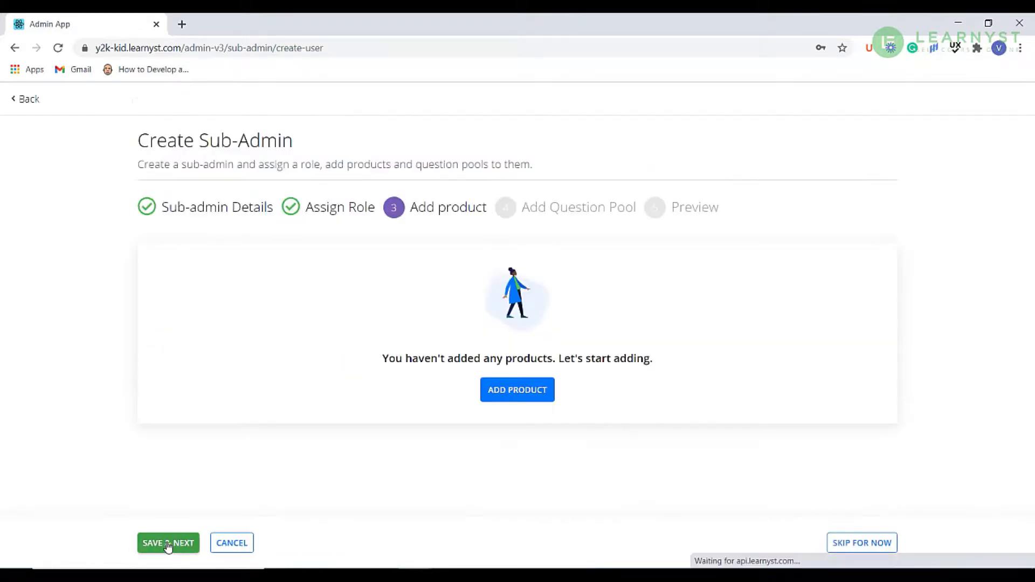
{"action": "left_click", "coordinate": [517, 390]}
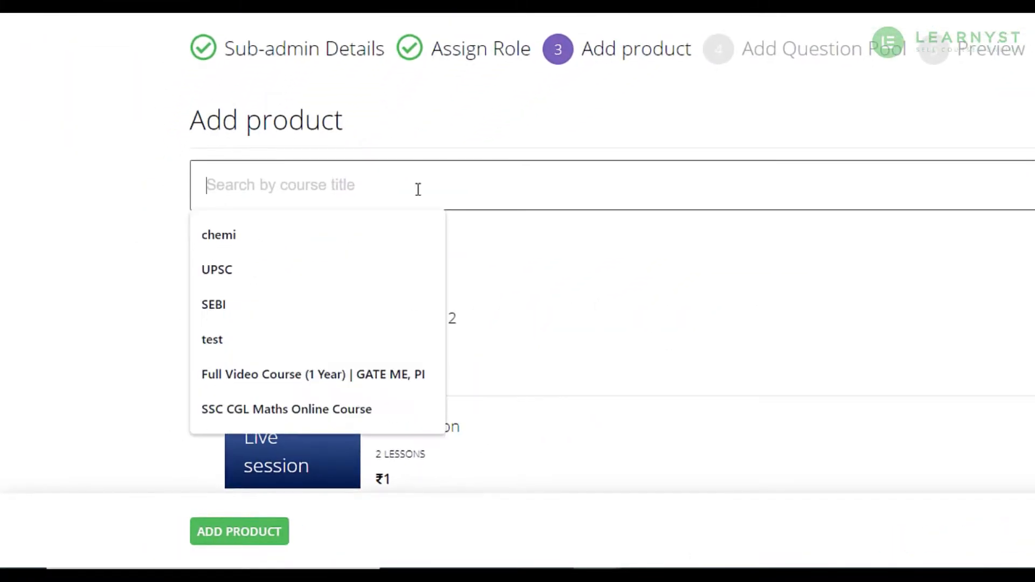
{"action": "type", "text": "chemis"}
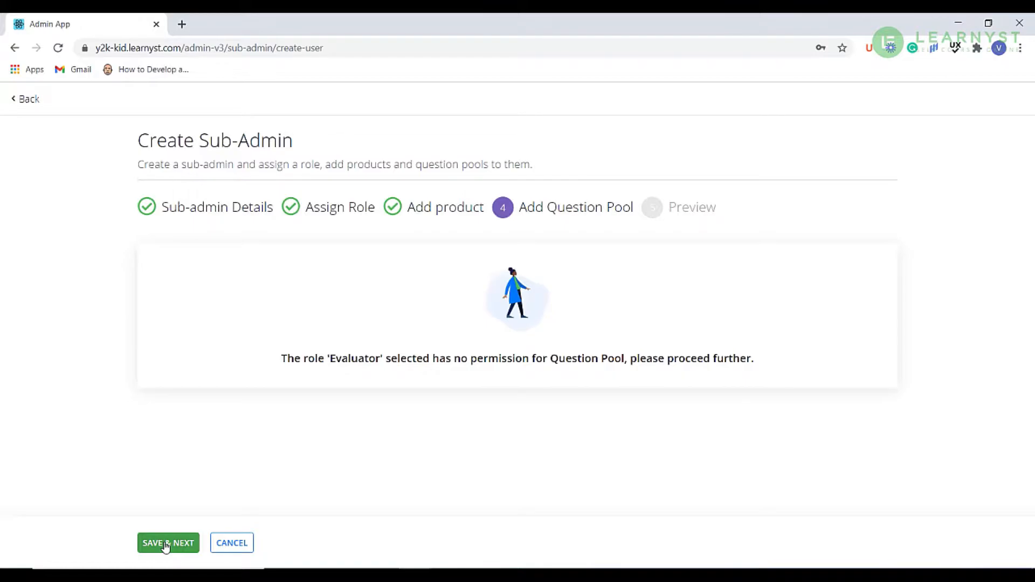
{"action": "left_click", "coordinate": [169, 543]}
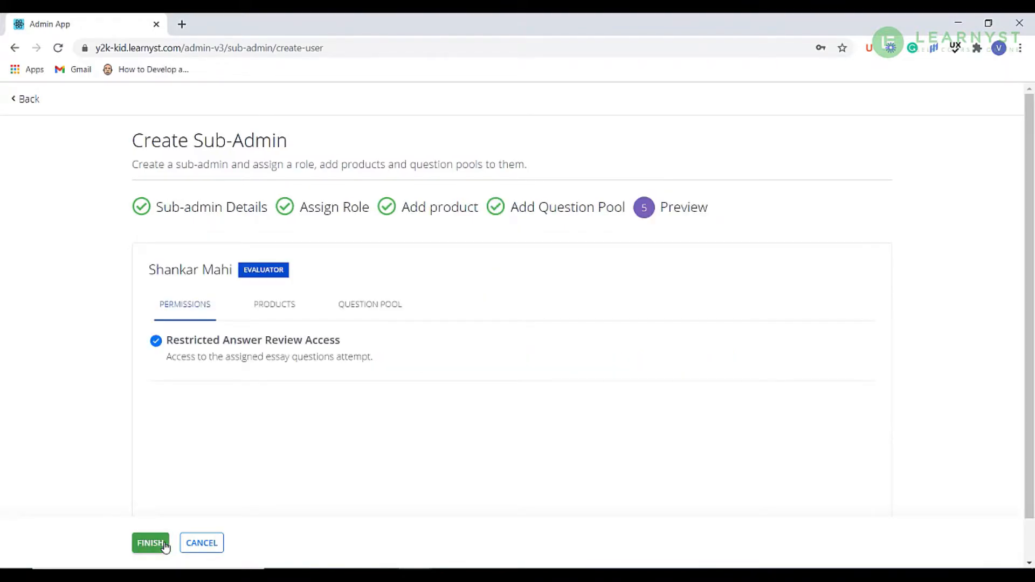
{"action": "left_click", "coordinate": [149, 542]}
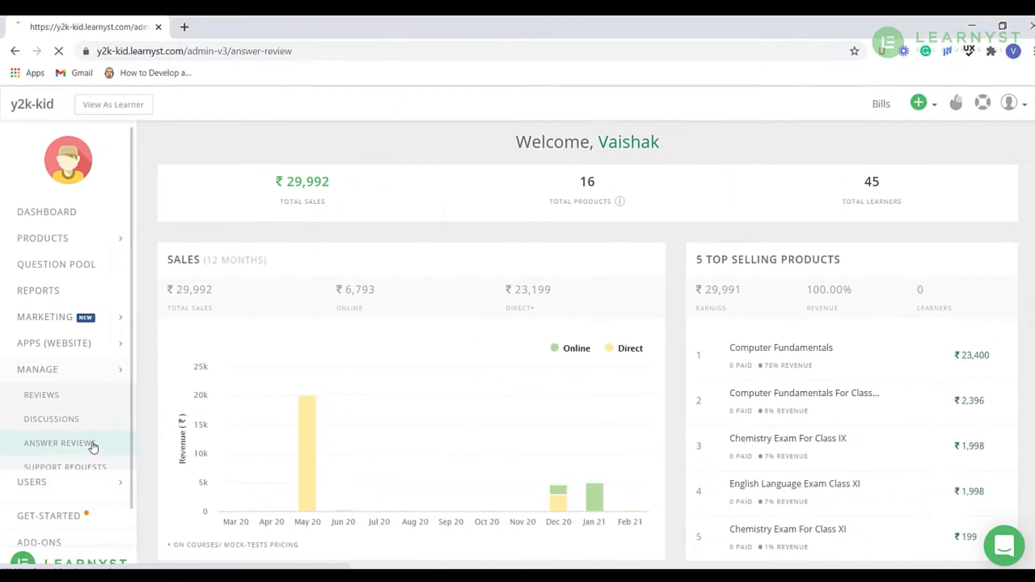
- From Answer Reviews open Chemistry Exam For Class XI and start Assign For Evaluation
{"action": "left_click", "coordinate": [57, 444]}
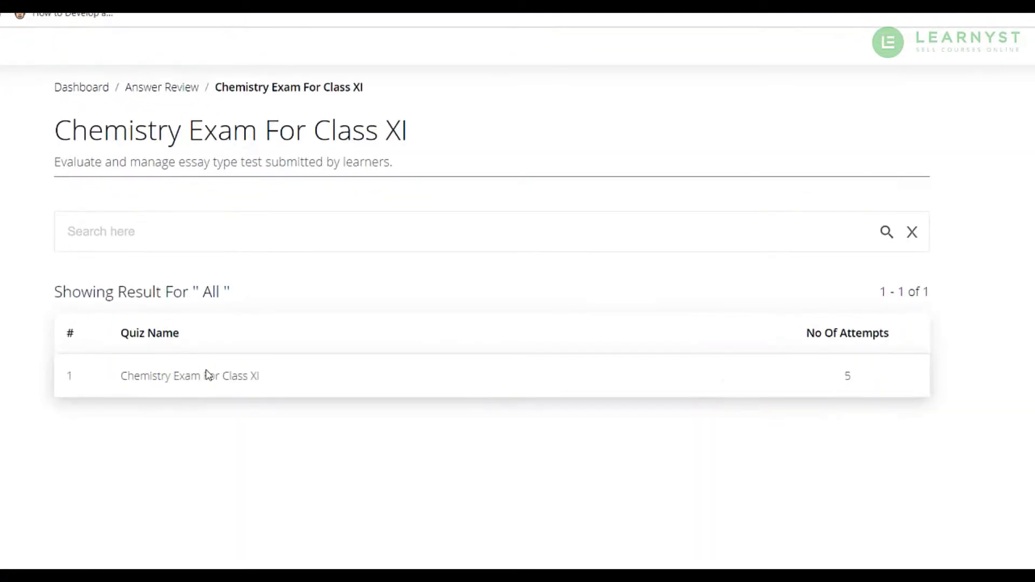
{"action": "left_click", "coordinate": [189, 376]}
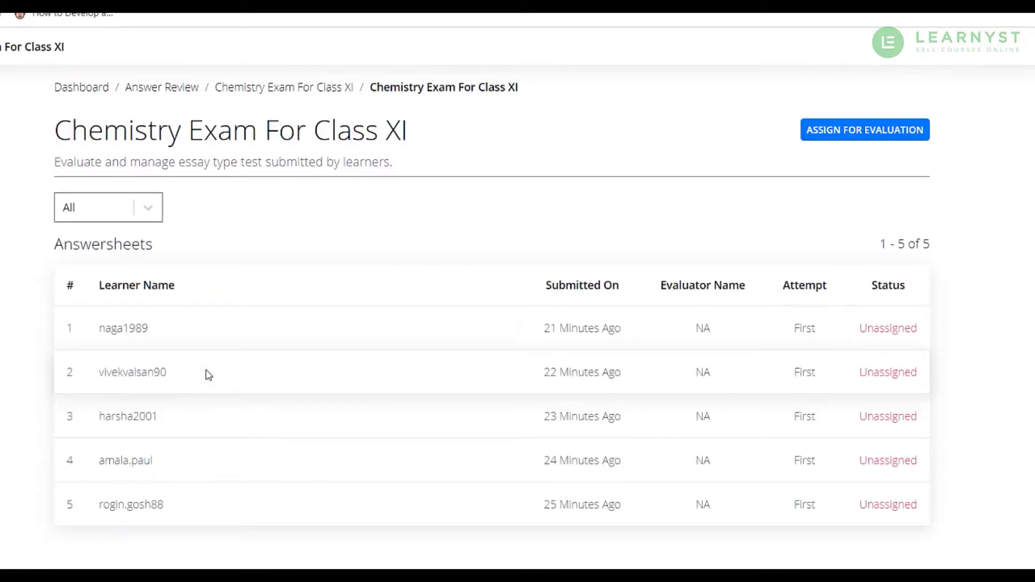
{"action": "mouse_move", "coordinate": [881, 137]}
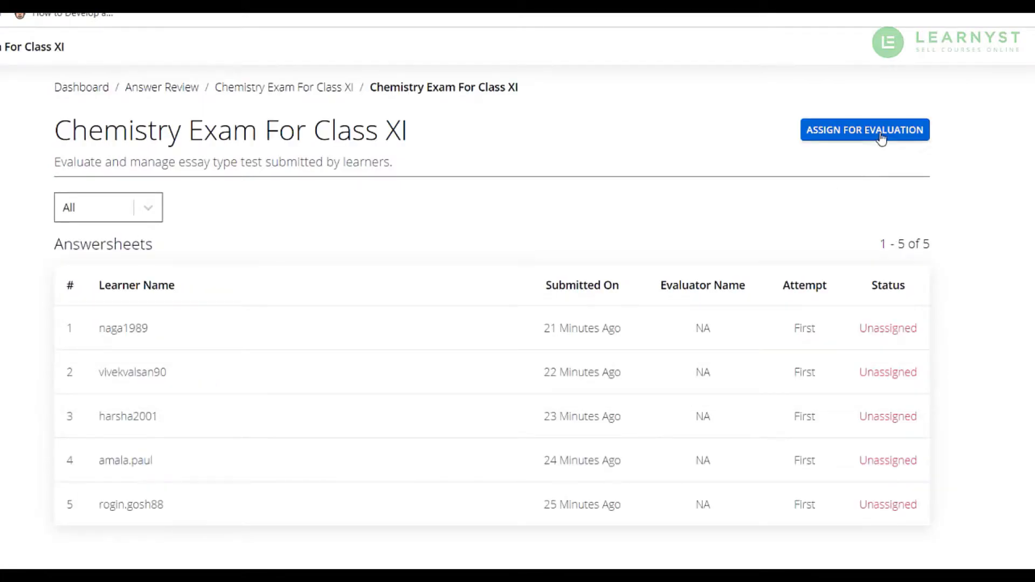
{"action": "left_click", "coordinate": [864, 129]}
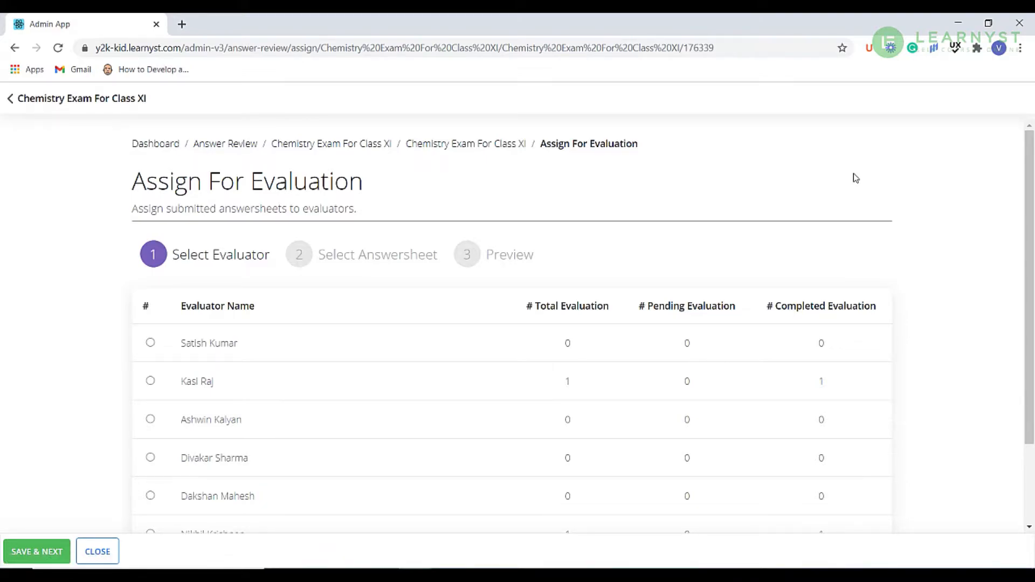
{"action": "mouse_move", "coordinate": [398, 320]}
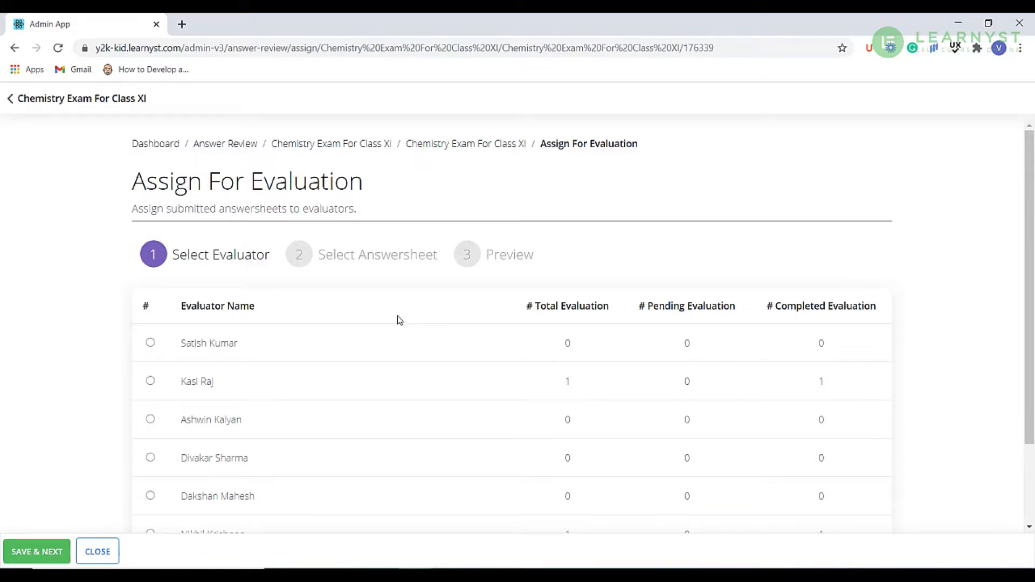
{"action": "scroll", "scroll_direction": "down", "scroll_amount": 3}
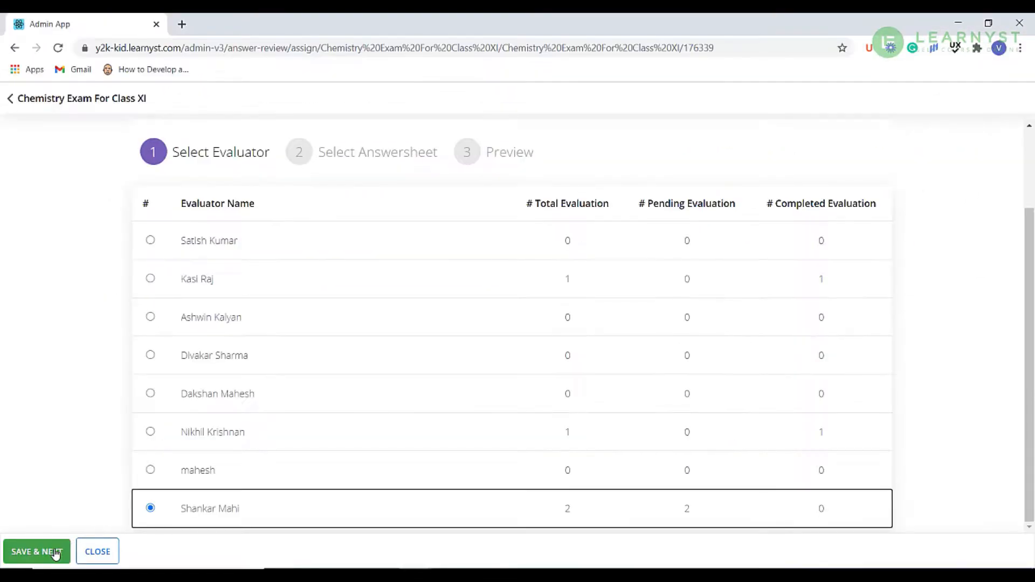
{"action": "left_click", "coordinate": [36, 551]}
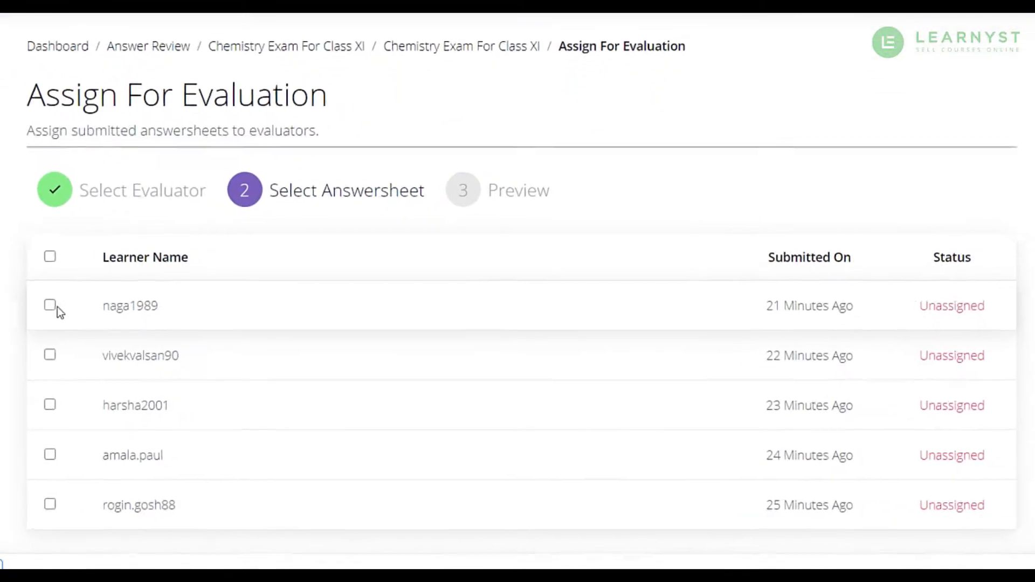
{"action": "left_click", "coordinate": [50, 305]}
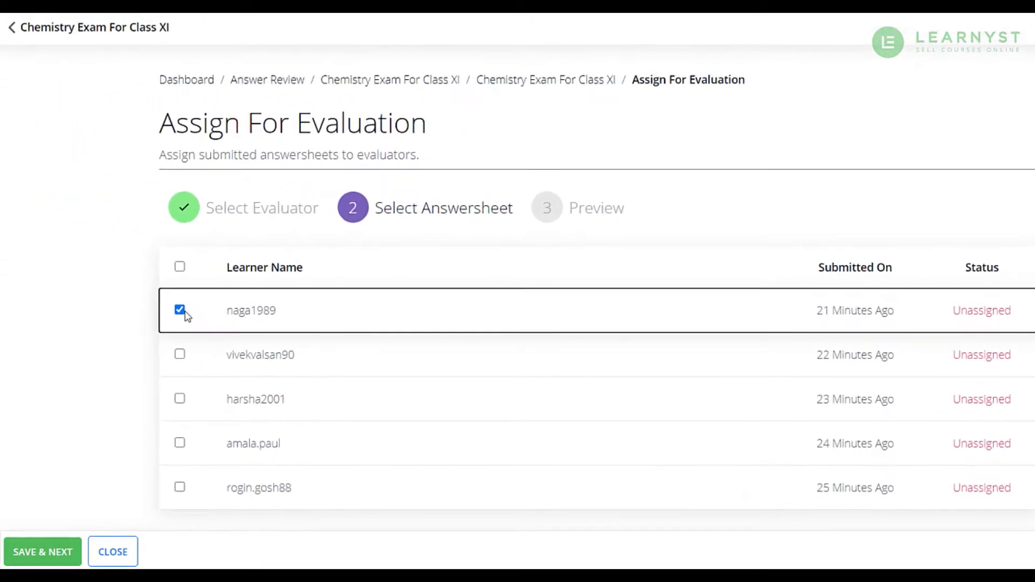
{"action": "left_click", "coordinate": [42, 552]}
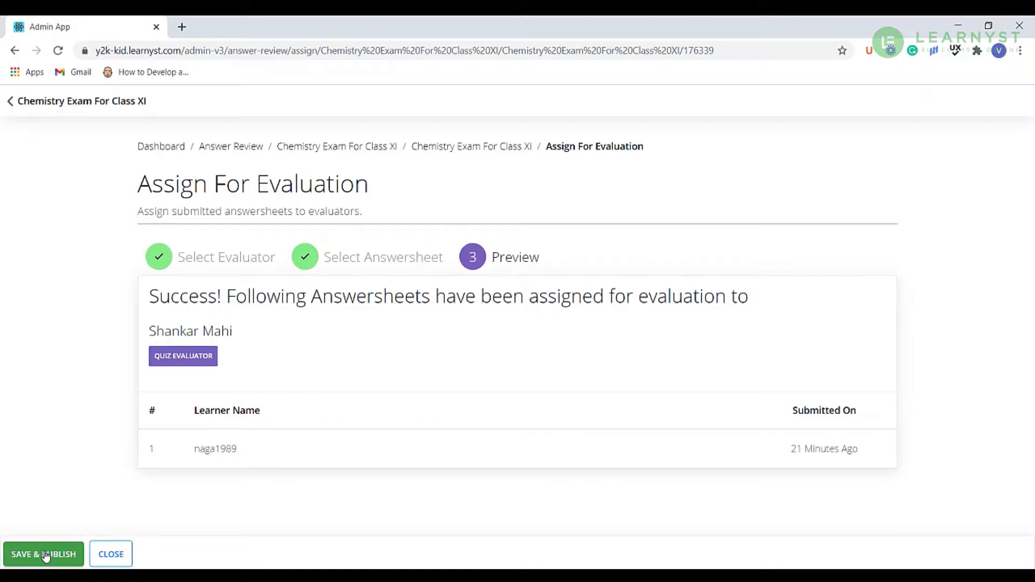
{"action": "left_click", "coordinate": [43, 554]}
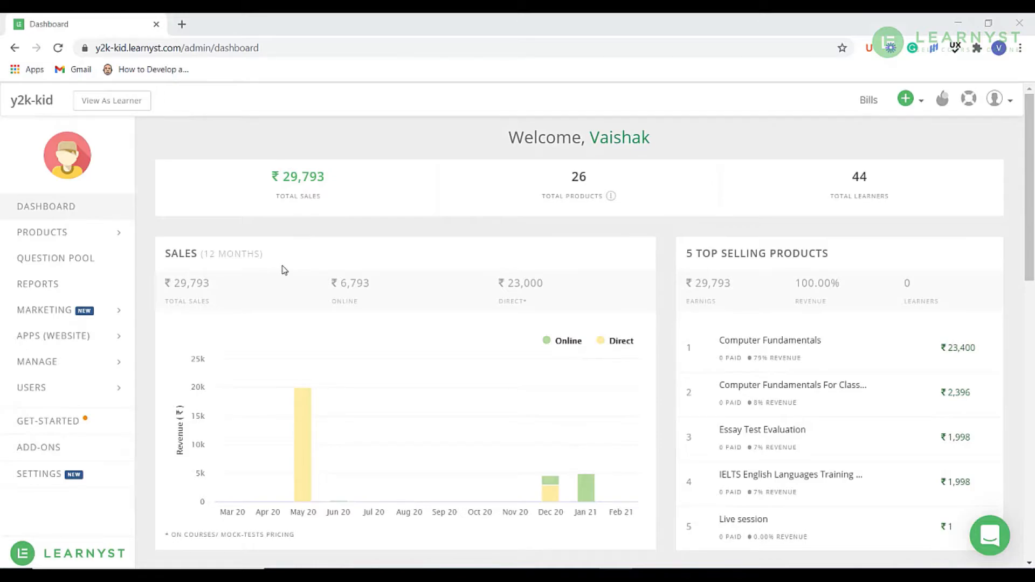
{"action": "mouse_move", "coordinate": [285, 270]}
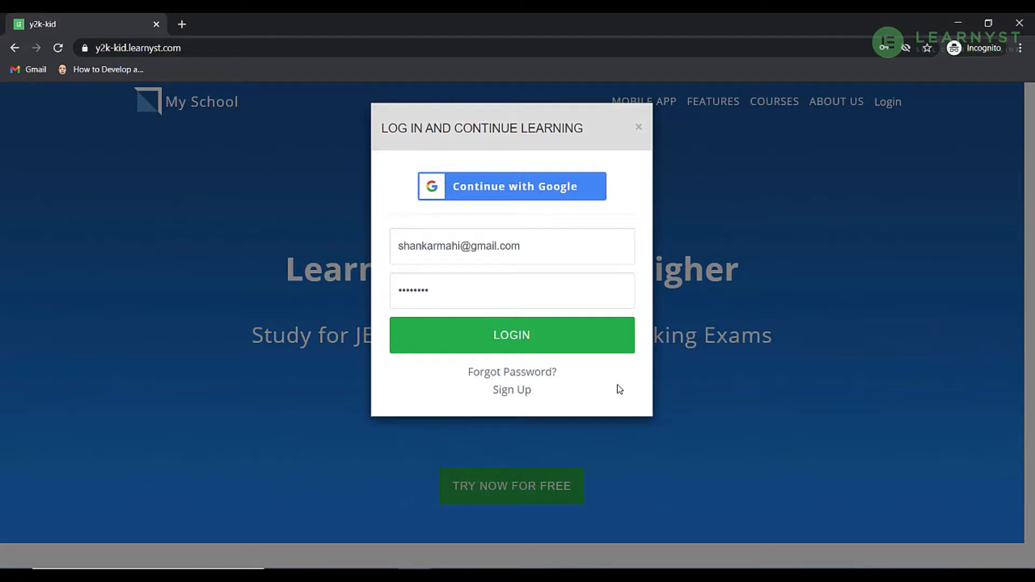
{"action": "mouse_move", "coordinate": [603, 343]}
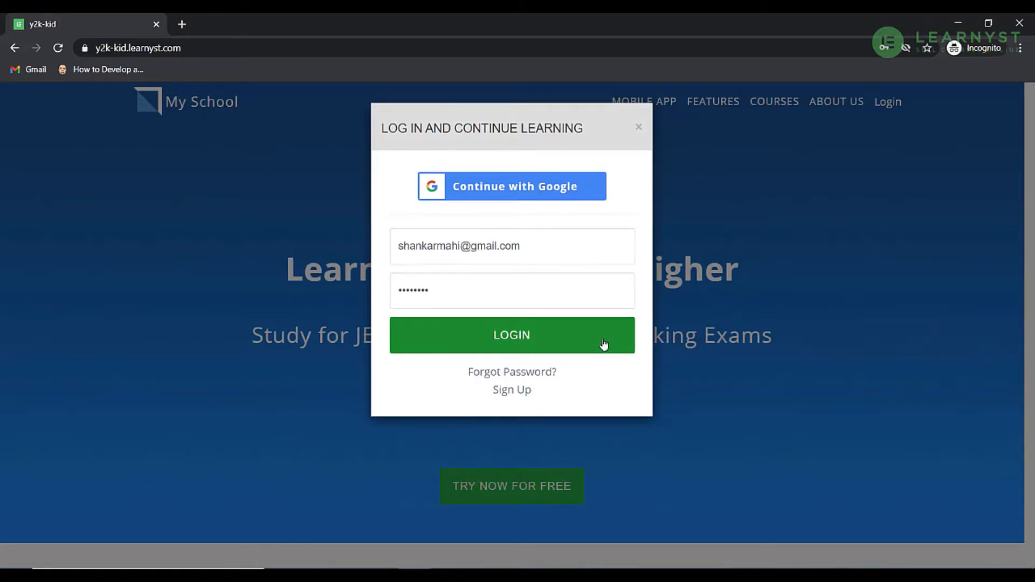
{"action": "left_click", "coordinate": [511, 334]}
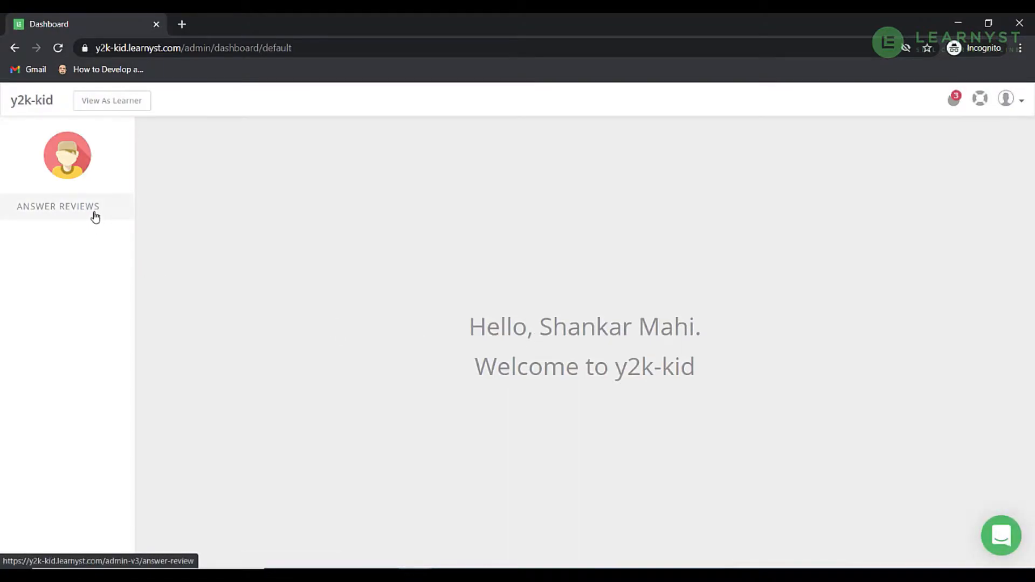
{"action": "left_click", "coordinate": [59, 206]}
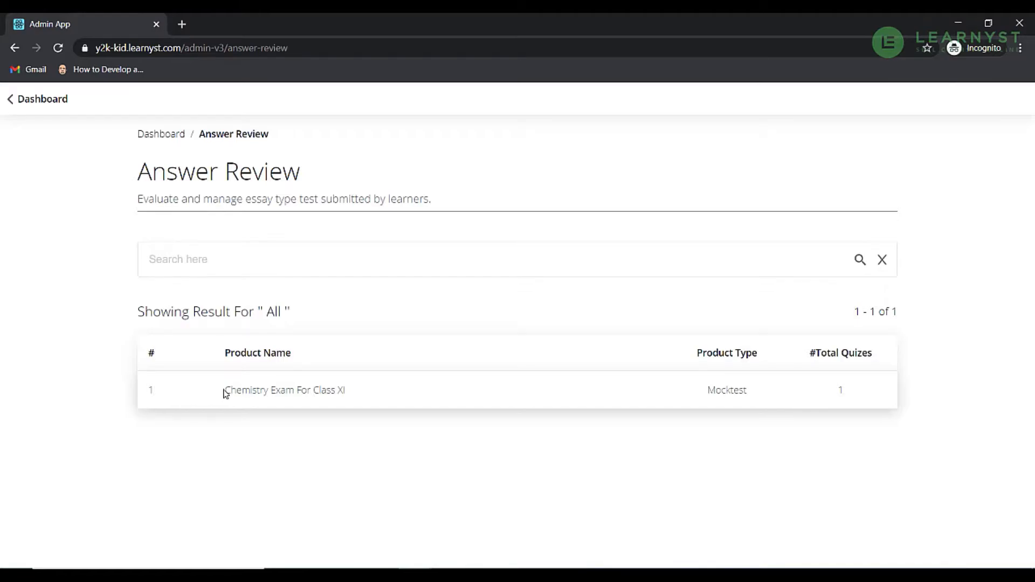
{"action": "left_click", "coordinate": [284, 390]}
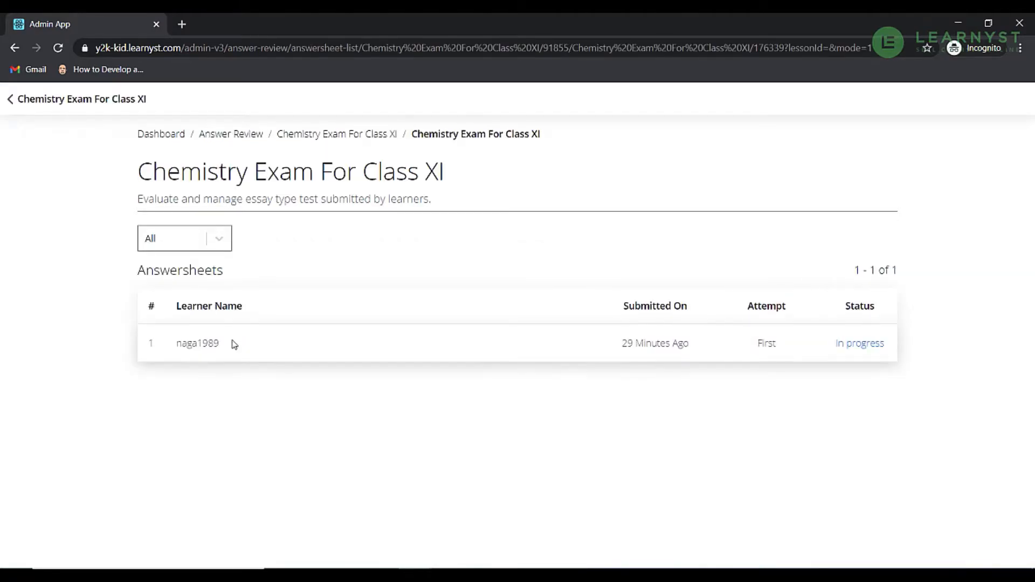
{"action": "left_click", "coordinate": [197, 343]}
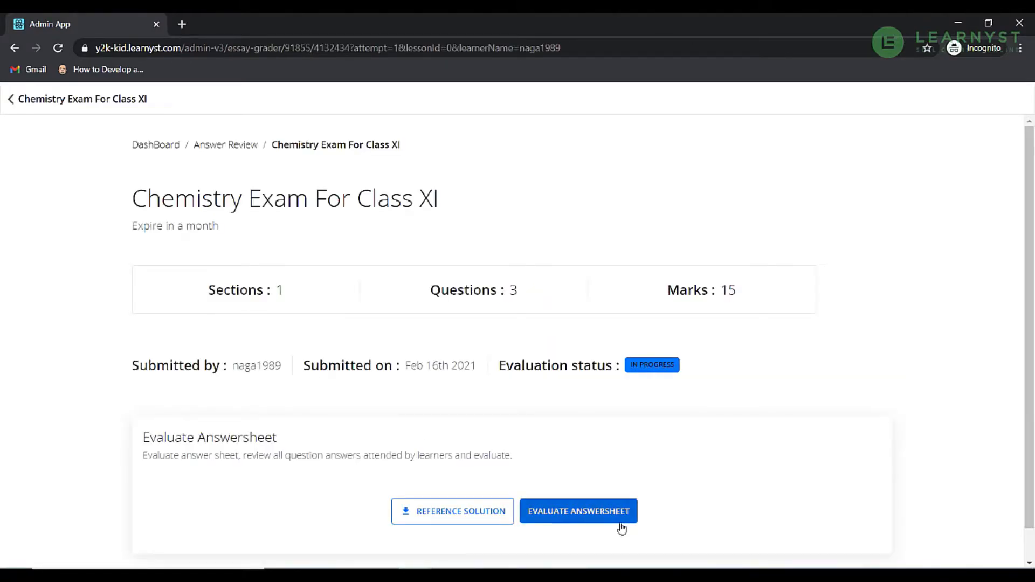
{"action": "left_click", "coordinate": [578, 511]}
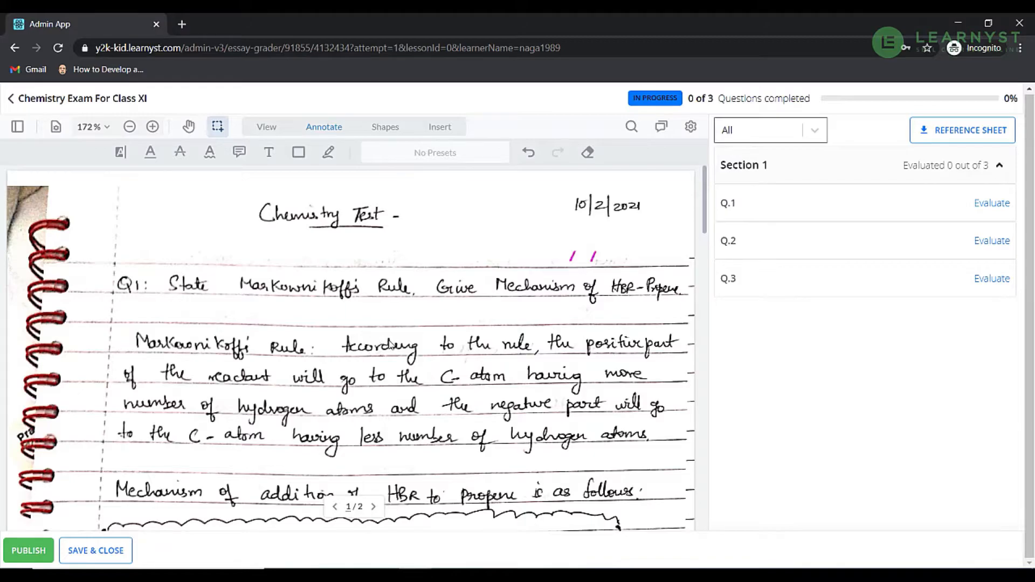
{"action": "mouse_move", "coordinate": [383, 358]}
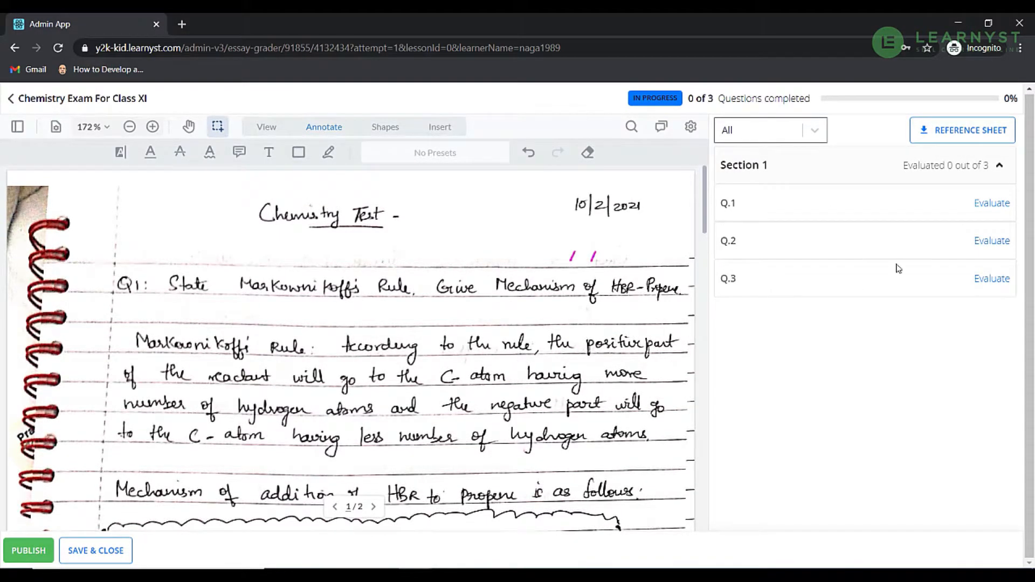
{"action": "left_click", "coordinate": [992, 202]}
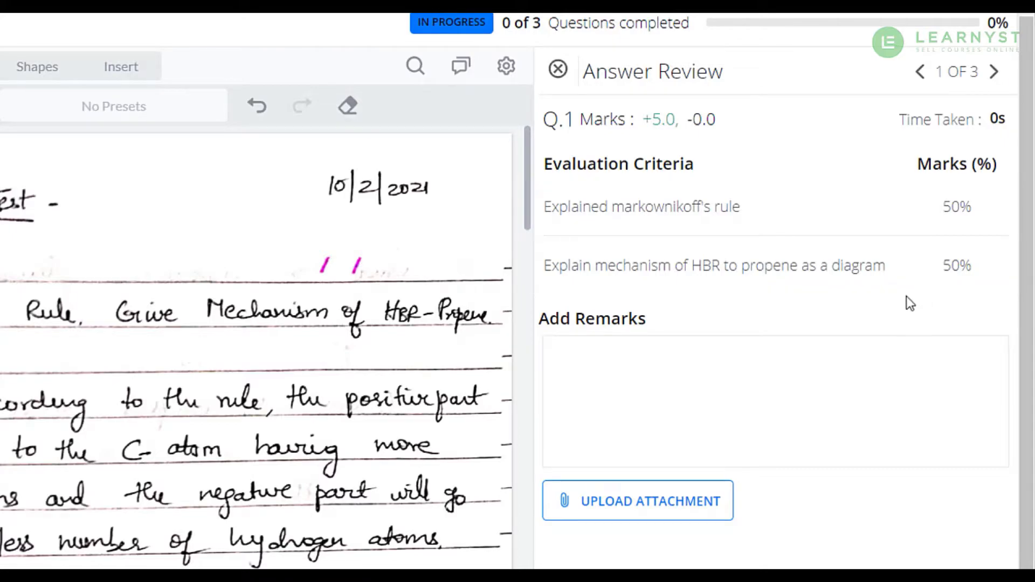
{"action": "mouse_move", "coordinate": [593, 128]}
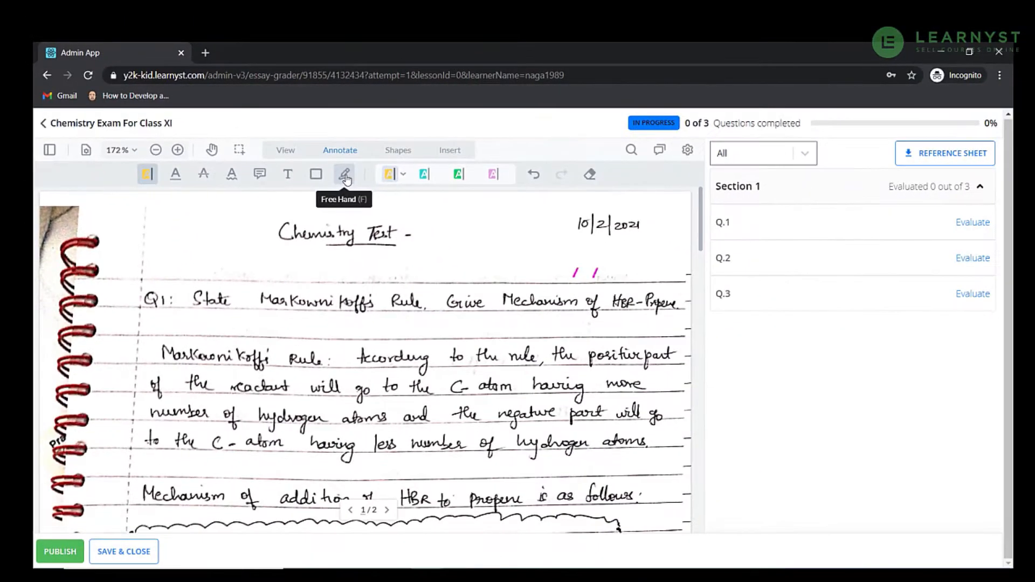
- With the Free Hand tool in red at 6pt stroke, draw a tick under the Markovnikoff's rule answer
{"action": "left_click", "coordinate": [344, 174]}
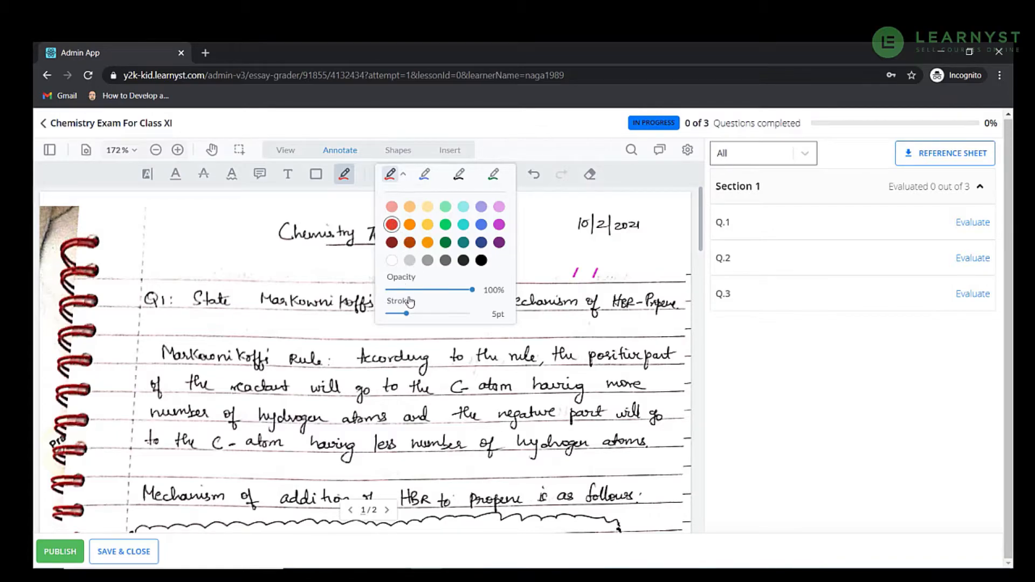
{"action": "left_click_drag", "start_coordinate": [396, 313], "coordinate": [410, 314]}
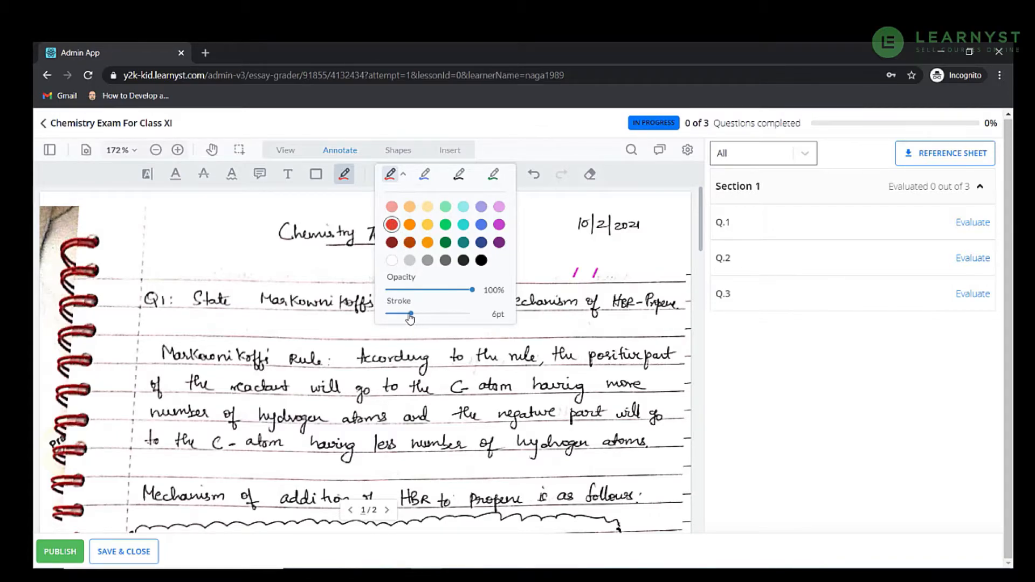
{"action": "left_click_drag", "start_coordinate": [410, 314], "coordinate": [408, 314]}
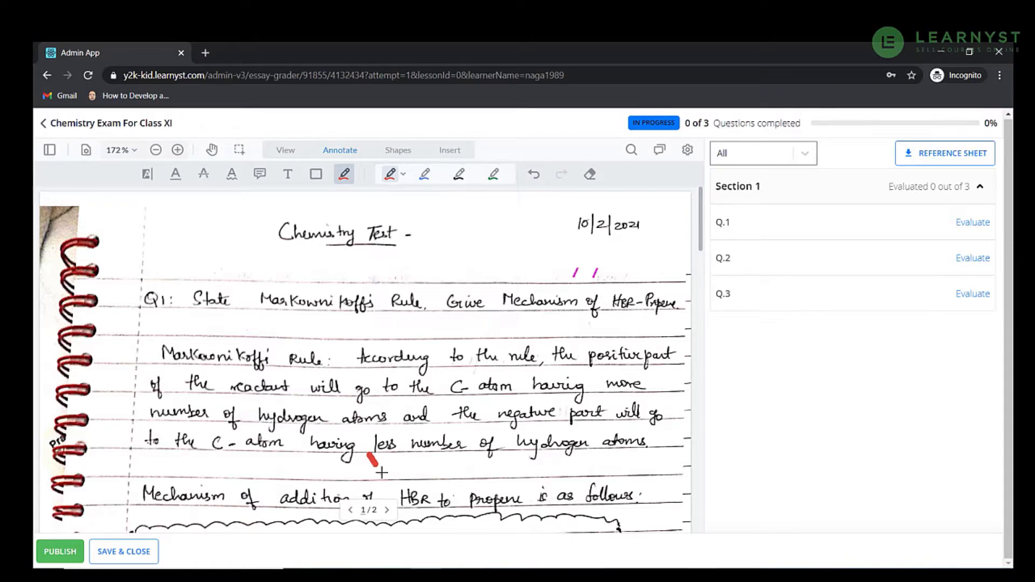
{"action": "left_click_drag", "start_coordinate": [370, 463], "coordinate": [438, 413]}
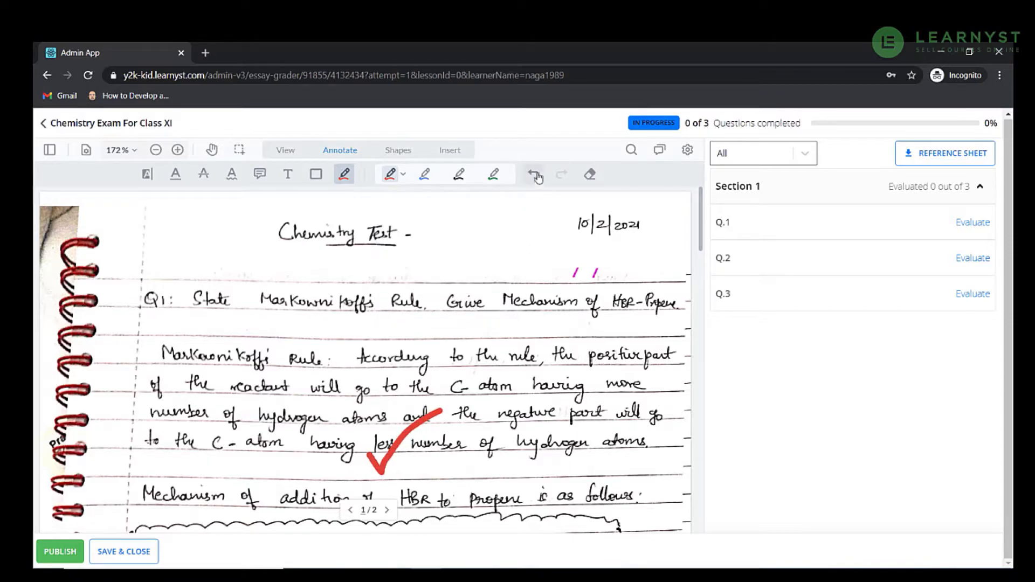
{"action": "mouse_move", "coordinate": [533, 174]}
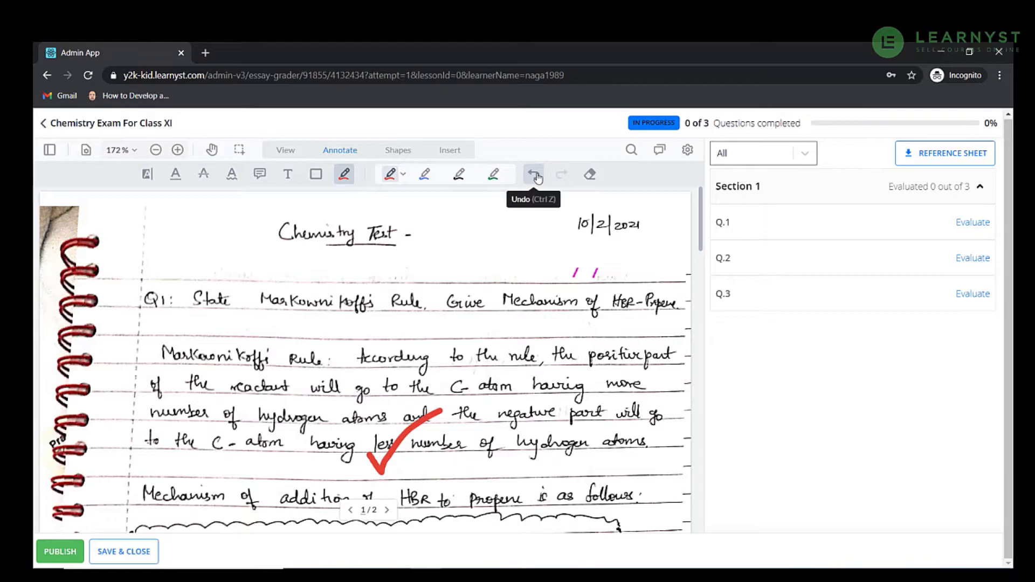
- Undo the extra circle and cross so only the red tick remains on the answer
{"action": "left_click", "coordinate": [534, 174]}
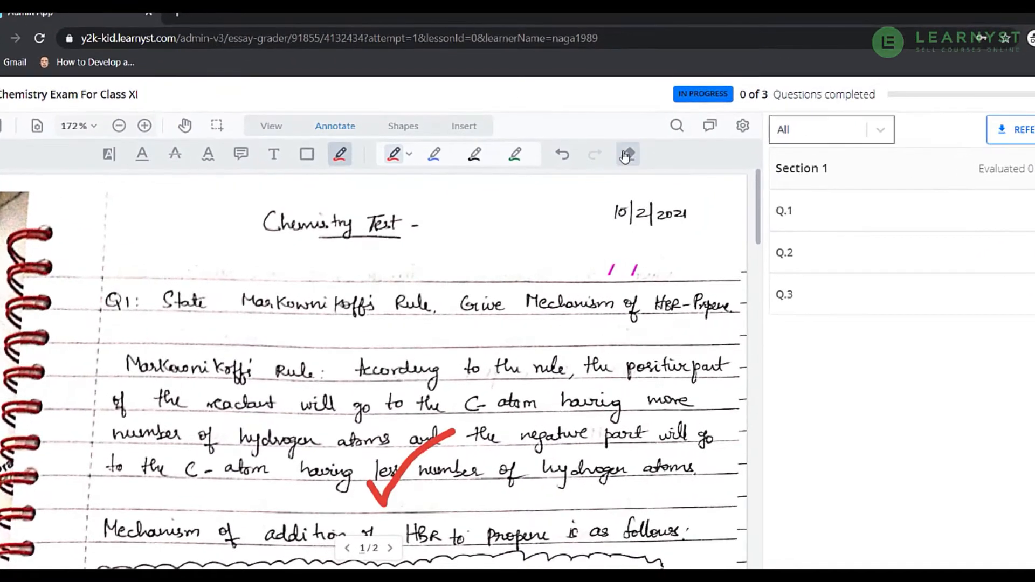
{"action": "left_click", "coordinate": [627, 154]}
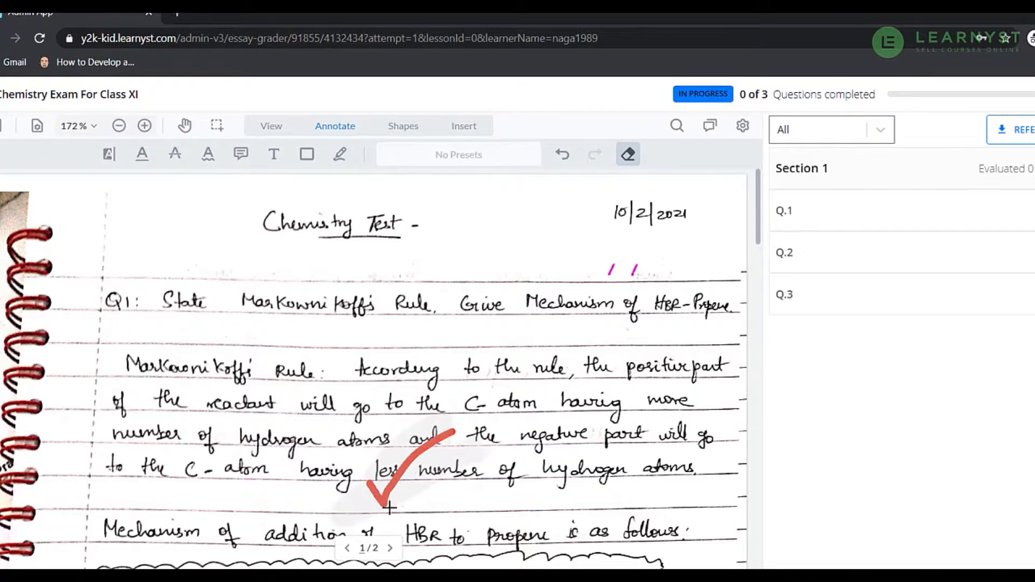
{"action": "left_click", "coordinate": [562, 154]}
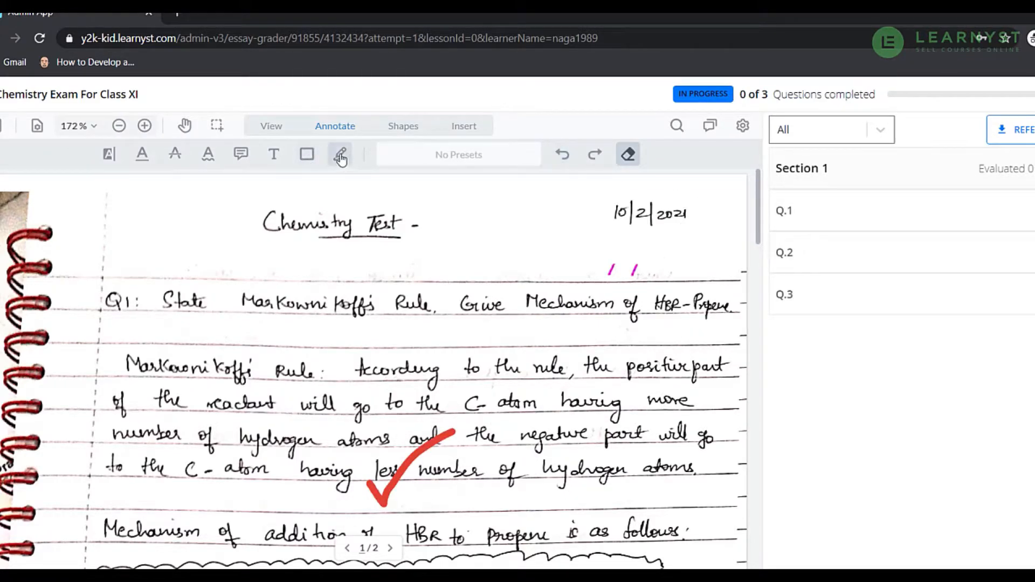
{"action": "left_click", "coordinate": [340, 154]}
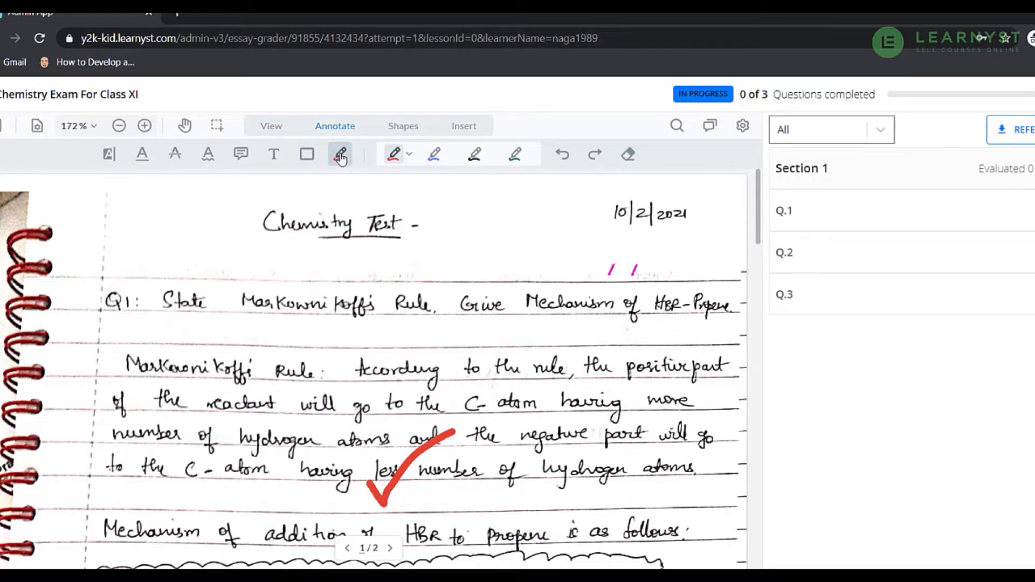
{"action": "left_click", "coordinate": [340, 154]}
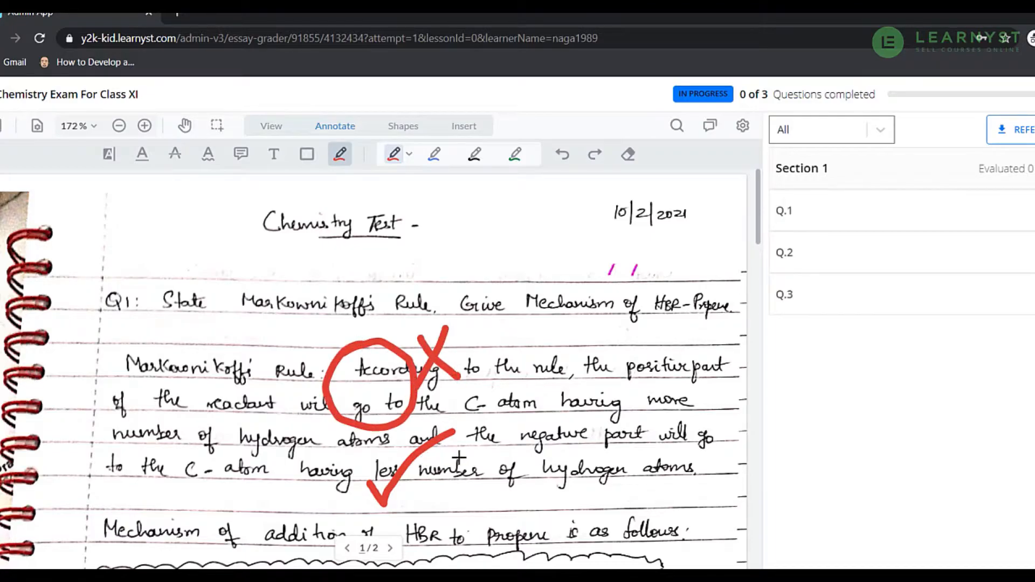
{"action": "left_click", "coordinate": [561, 154]}
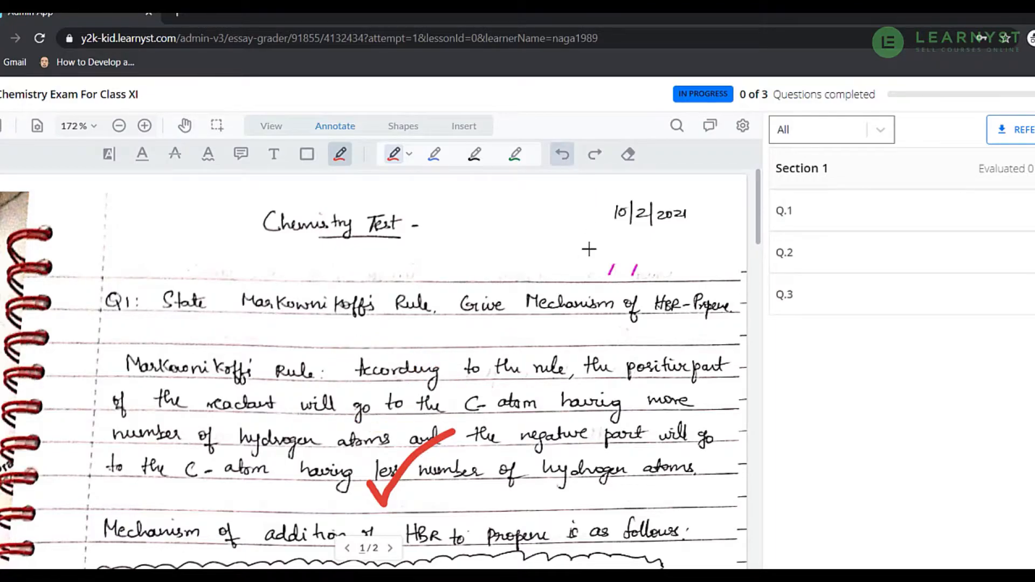
{"action": "left_click", "coordinate": [273, 154]}
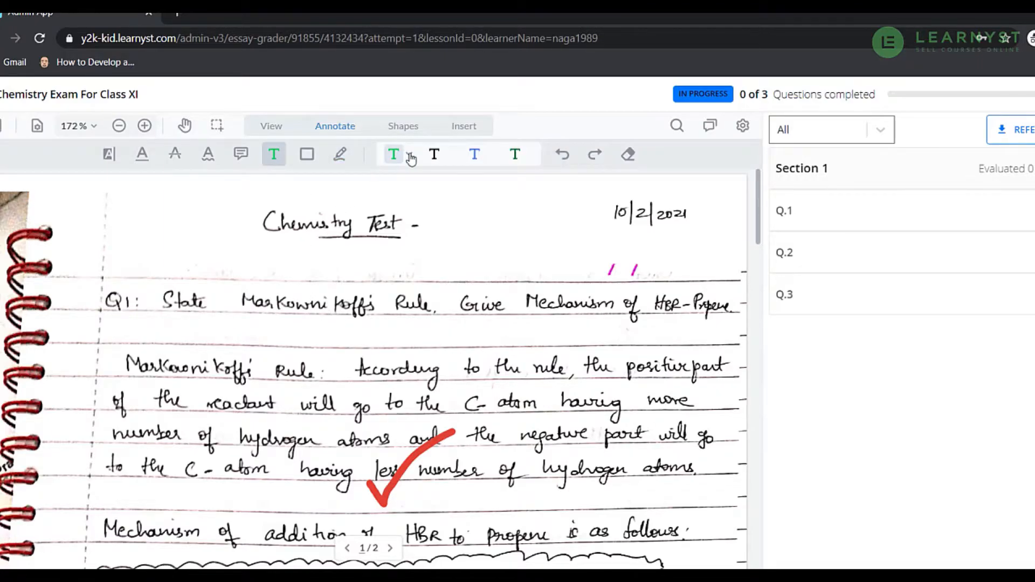
- Place a 31pt green Free Text comment reading Good above the rule answer
{"action": "left_click", "coordinate": [393, 154]}
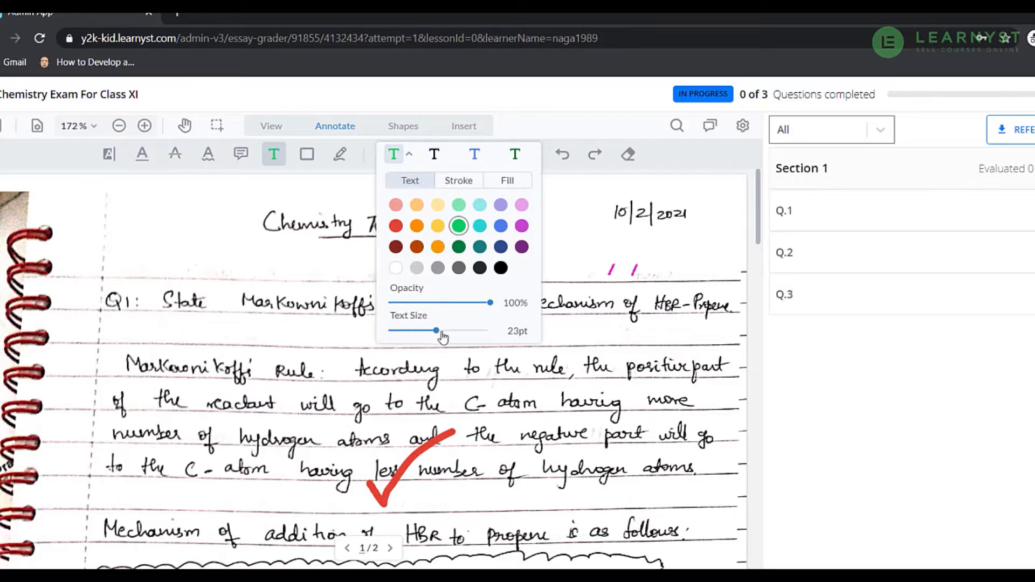
{"action": "left_click_drag", "start_coordinate": [435, 330], "coordinate": [451, 330]}
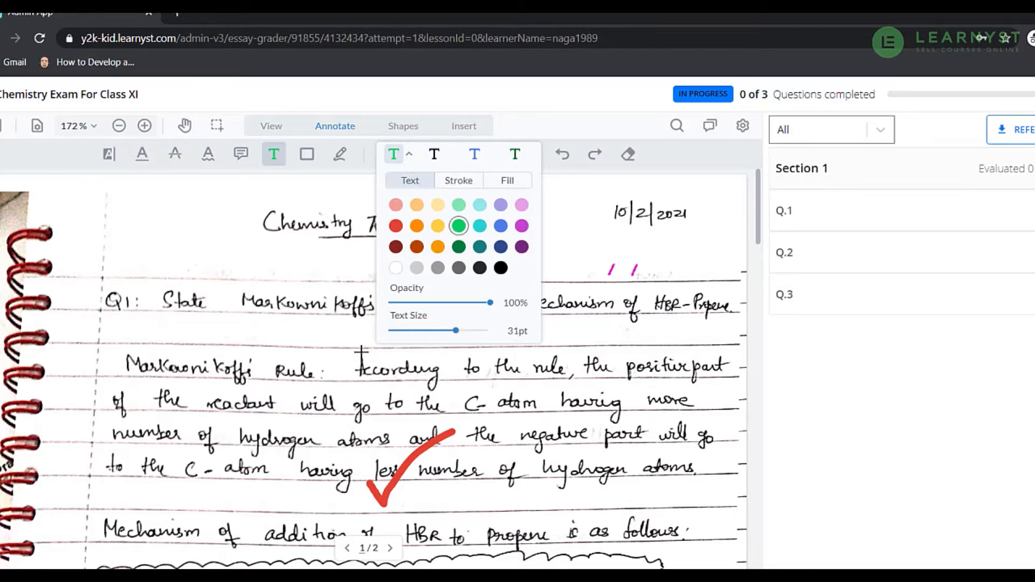
{"action": "left_click", "coordinate": [485, 350]}
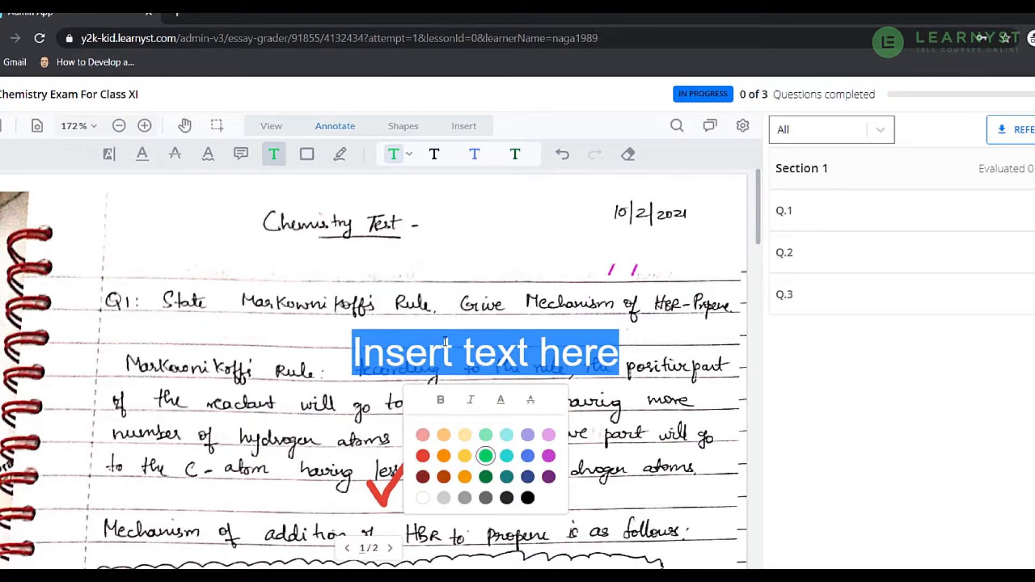
{"action": "type", "text": "Good"}
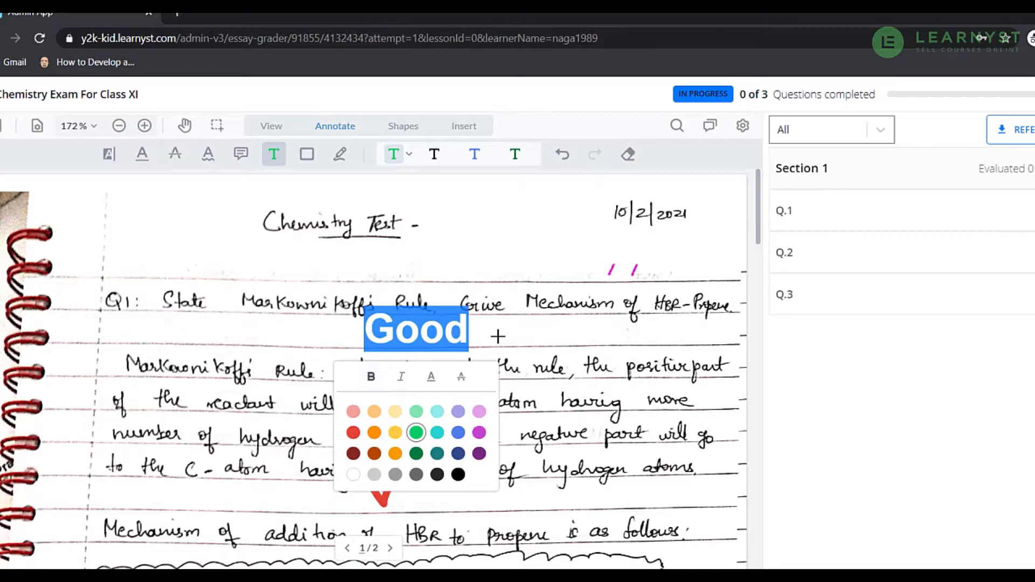
{"action": "left_click", "coordinate": [416, 433]}
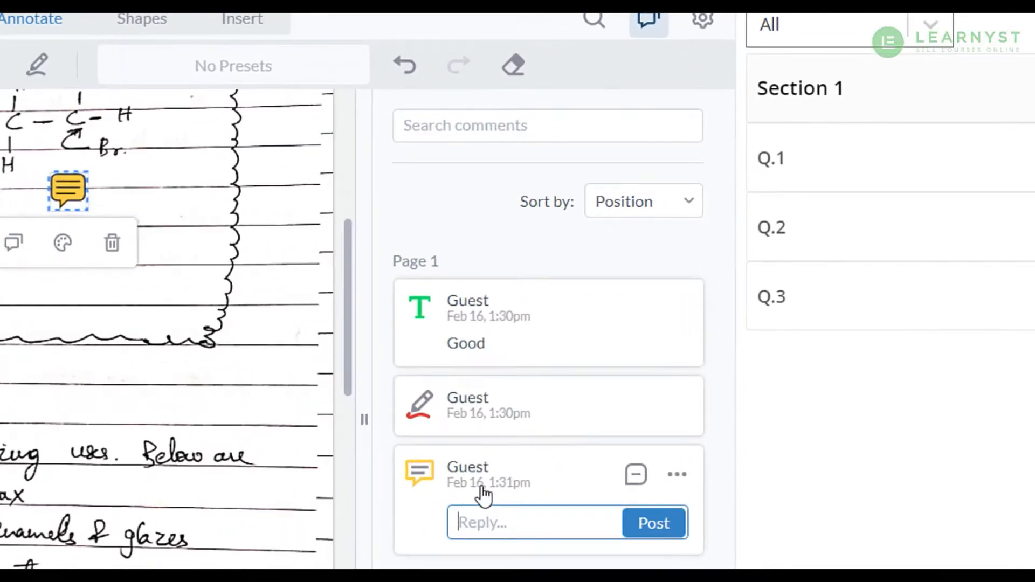
- Post the reply Very well done on the note near the HBR mechanism diagram
{"action": "type", "text": "Very Well done"}
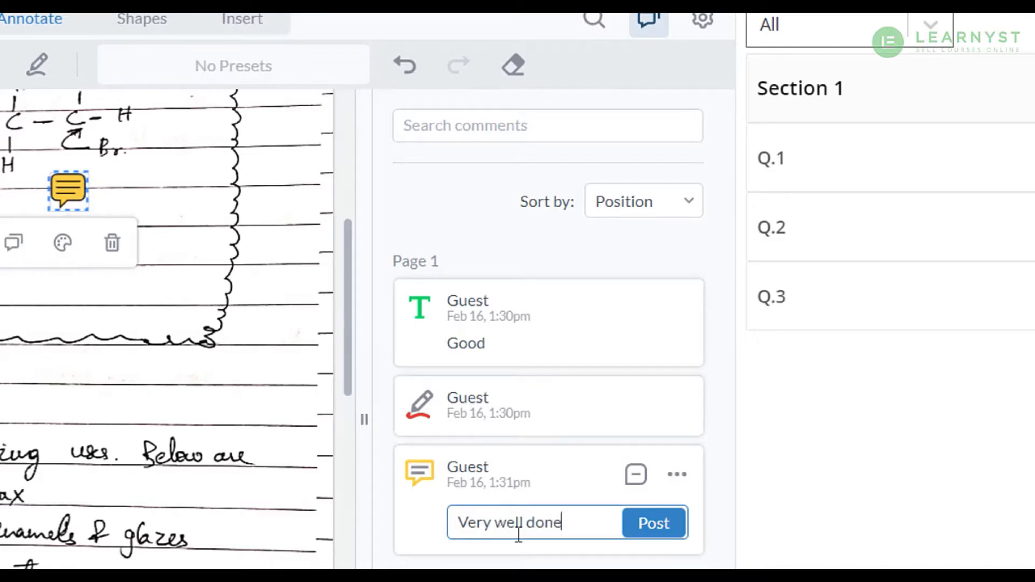
{"action": "left_click", "coordinate": [652, 523]}
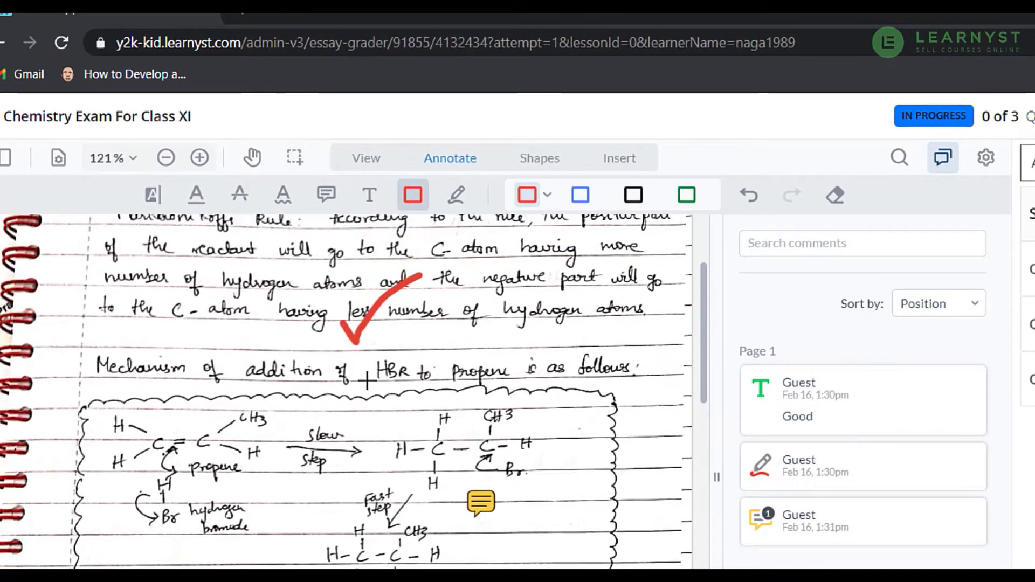
- Draw red rectangles around the first rule line and the last two explanation lines
{"action": "scroll", "scroll_direction": "down", "scroll_amount": 3}
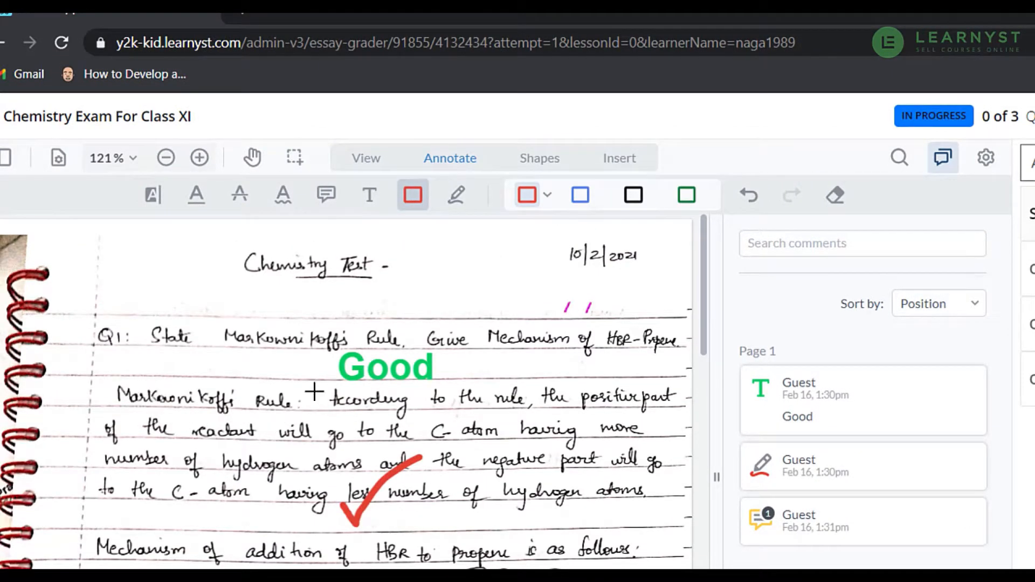
{"action": "left_click_drag", "start_coordinate": [311, 393], "coordinate": [686, 419]}
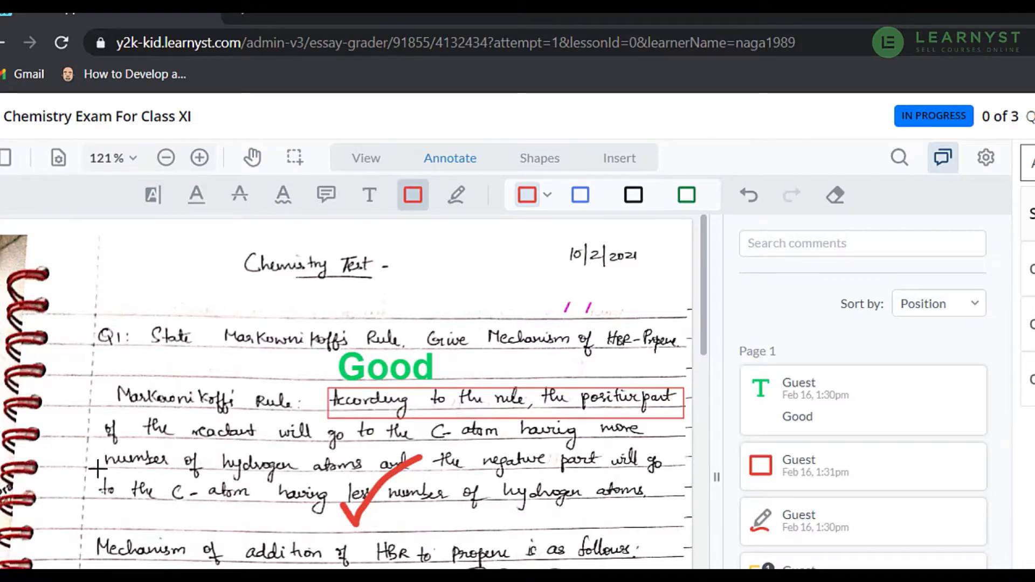
{"action": "left_click_drag", "start_coordinate": [100, 456], "coordinate": [666, 515]}
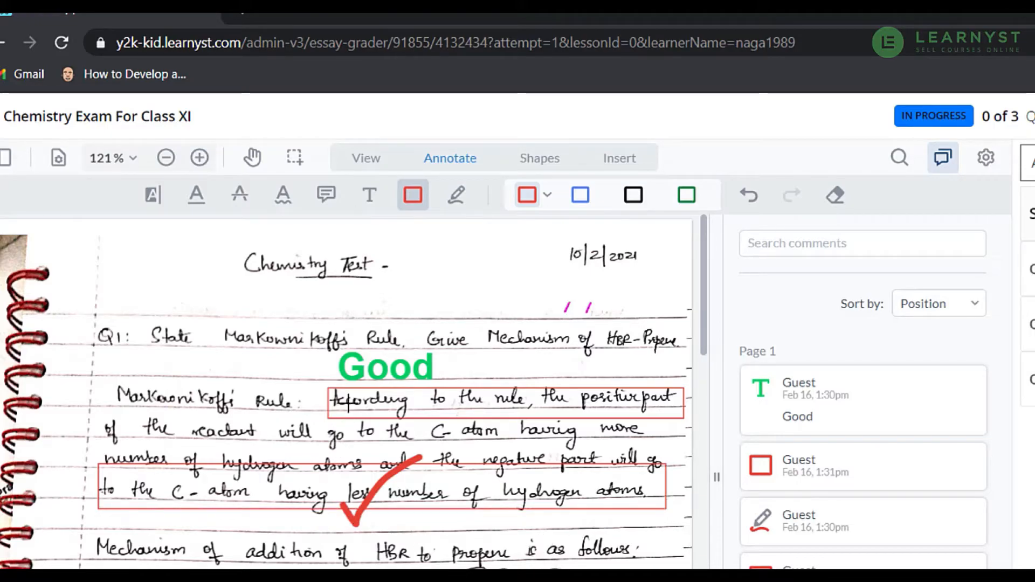
- Switch to the Shapes annotations to draw a red underline beneath 'Markovnikoff's Rule'
{"action": "left_click", "coordinate": [539, 157]}
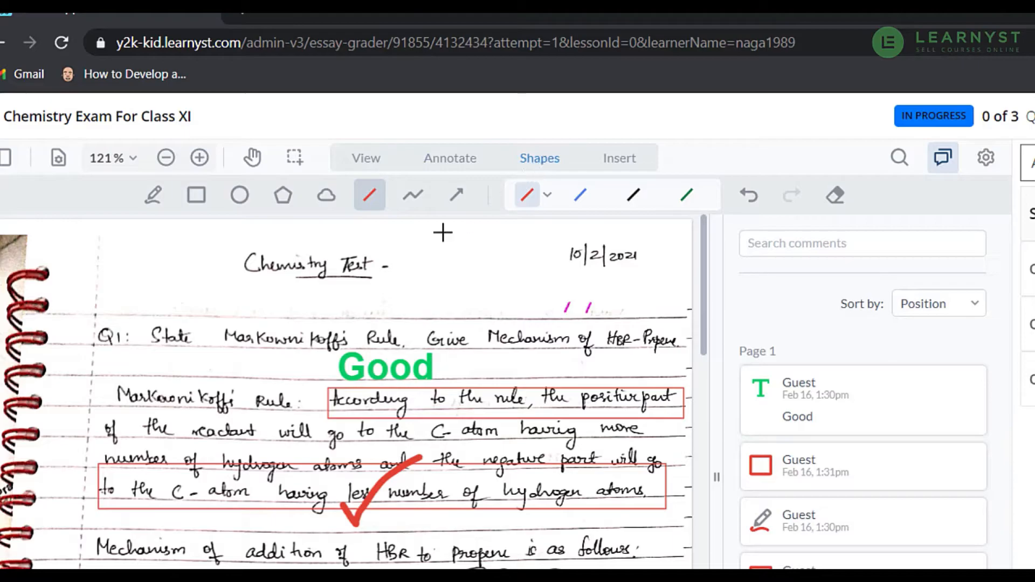
{"action": "mouse_move", "coordinate": [370, 195]}
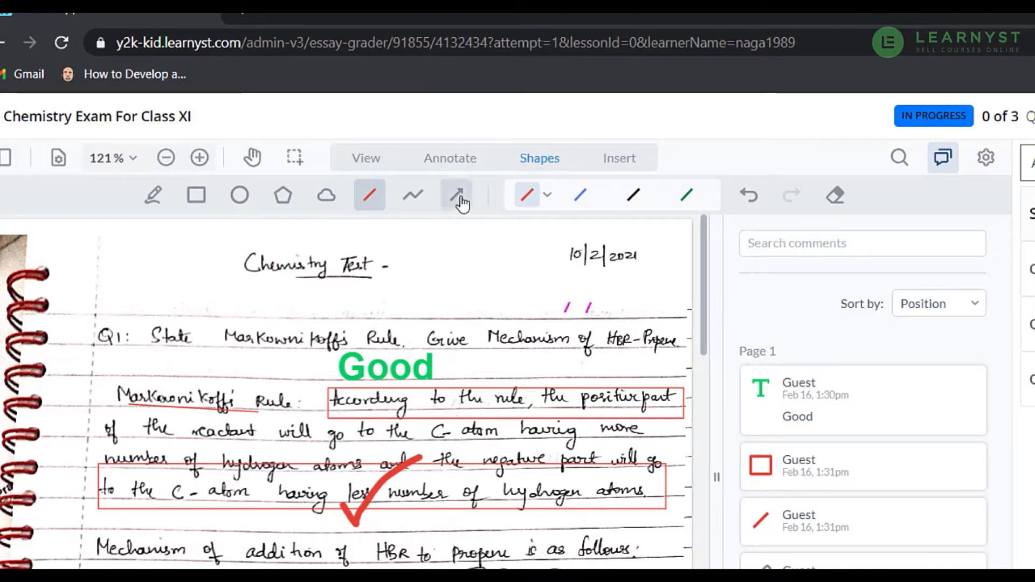
{"action": "mouse_move", "coordinate": [239, 195]}
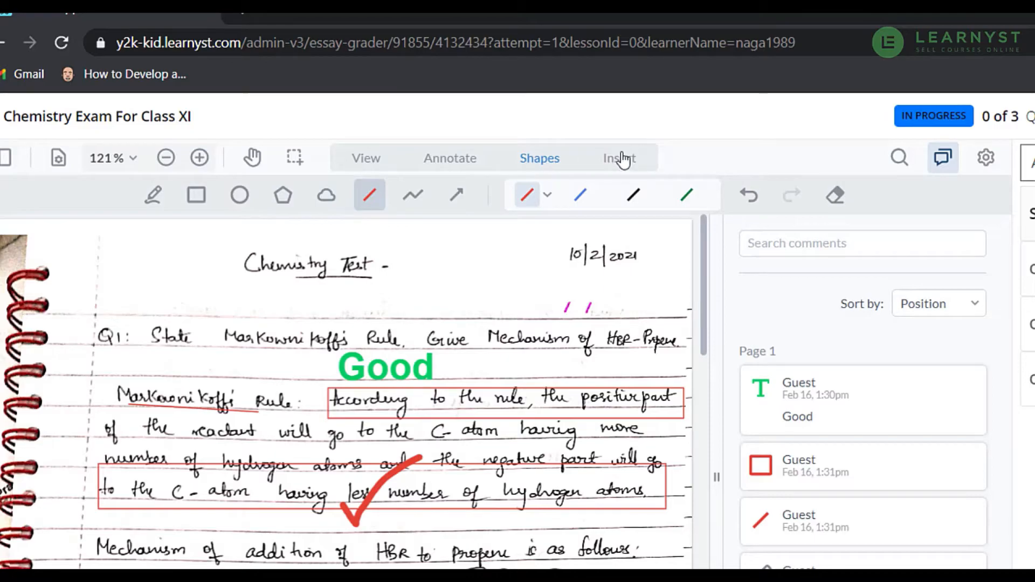
- Insert a callout pointing at the Q2 borax-uses list and write 'Good Answer' in it
{"action": "left_click", "coordinate": [619, 157]}
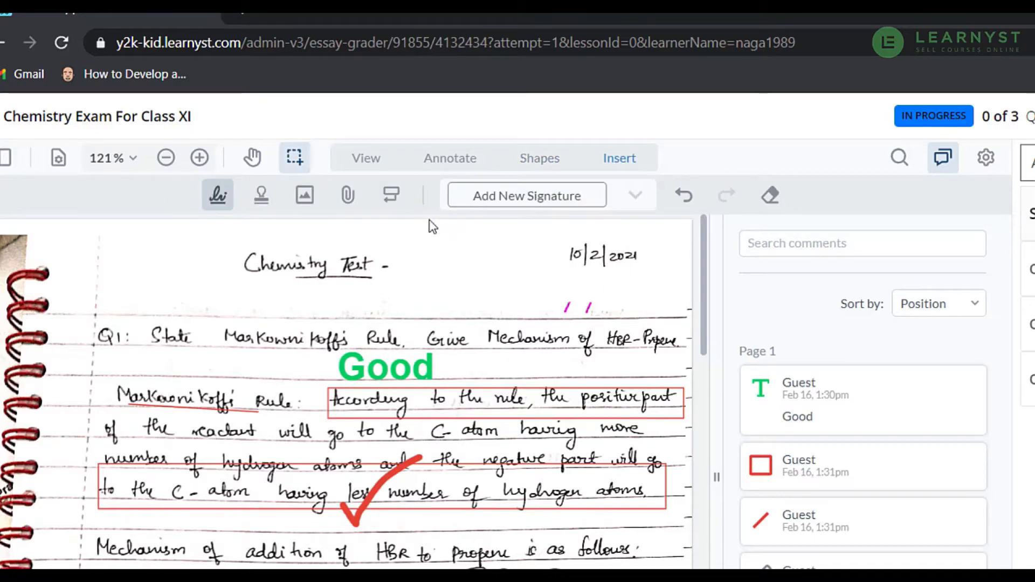
{"action": "left_click", "coordinate": [391, 196]}
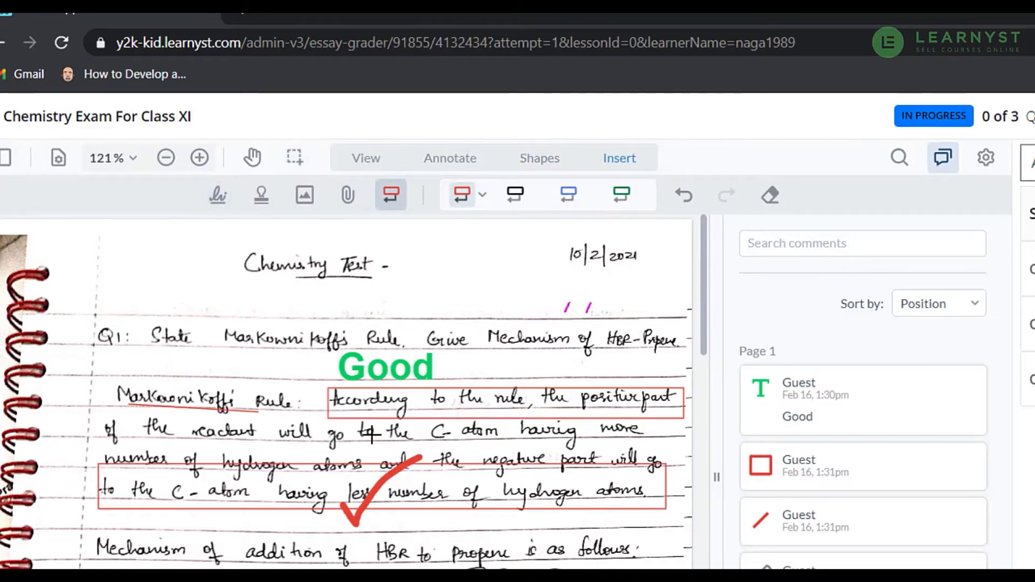
{"action": "scroll", "scroll_direction": "down", "scroll_amount": 3}
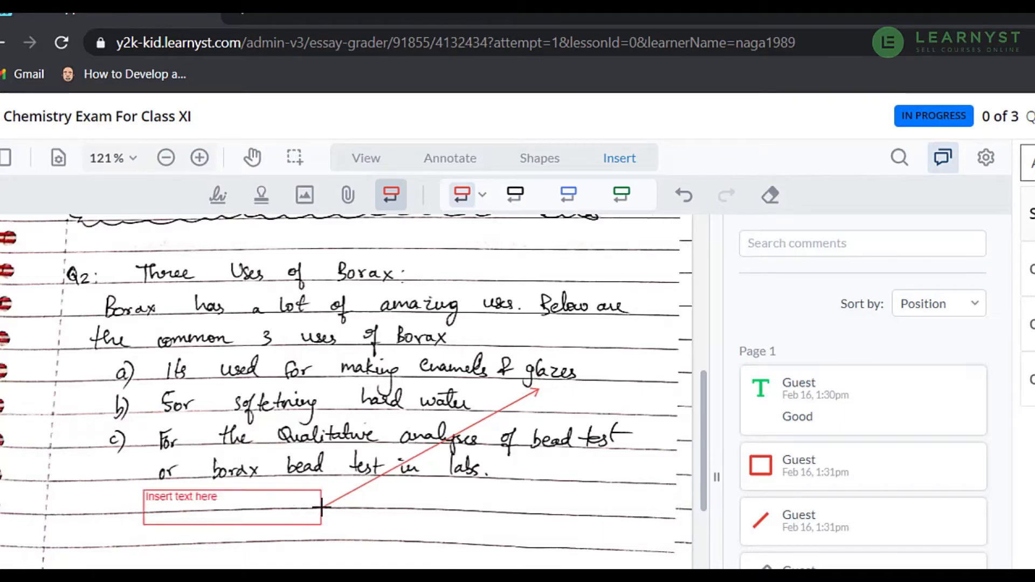
{"action": "left_click", "coordinate": [231, 496]}
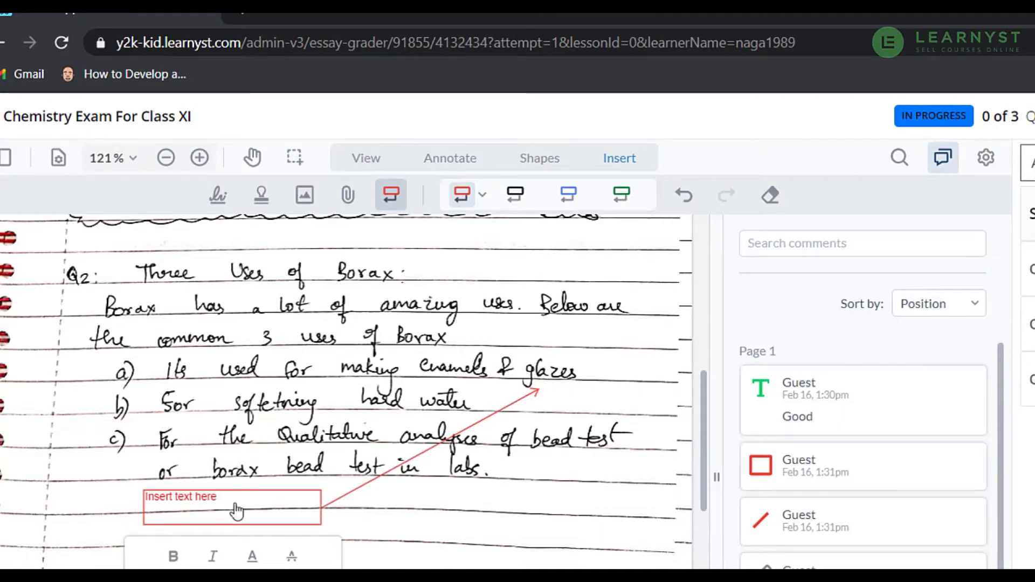
{"action": "type", "text": "Good Answer"}
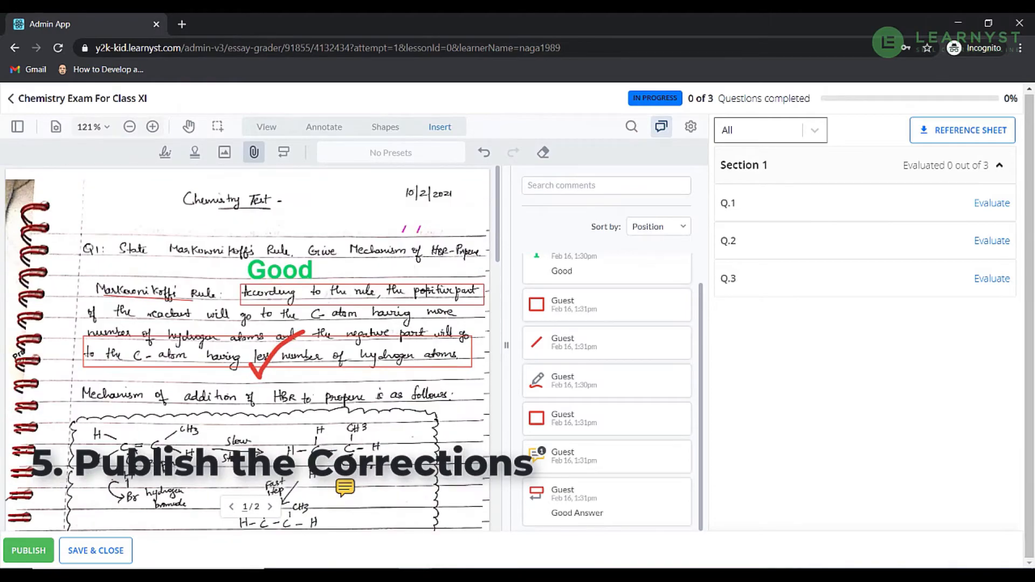
{"action": "mouse_move", "coordinate": [991, 203]}
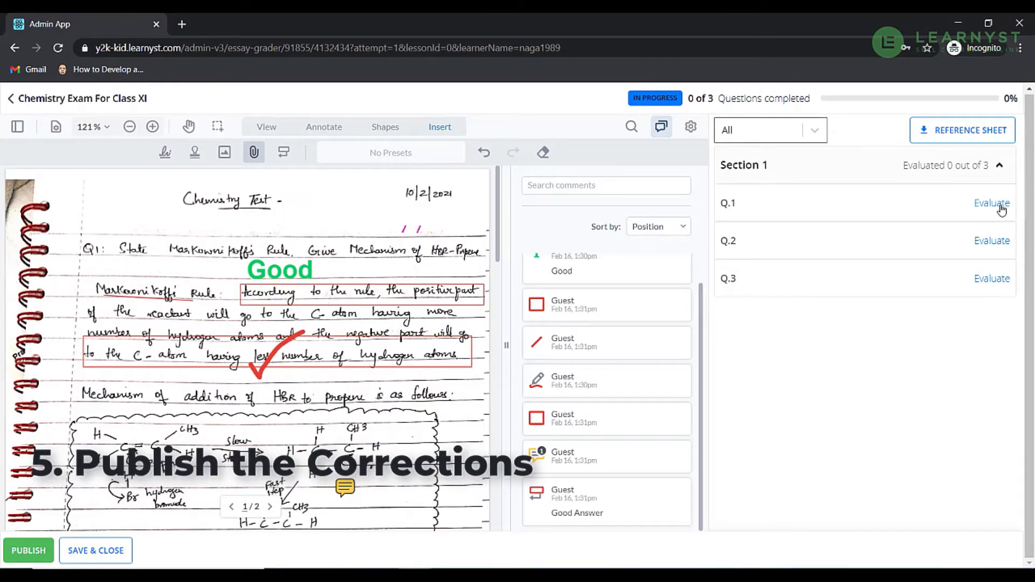
- Give Q.1 5 marks with the remark 'This is really a wonderful performance...' and submit the review
{"action": "left_click", "coordinate": [992, 203]}
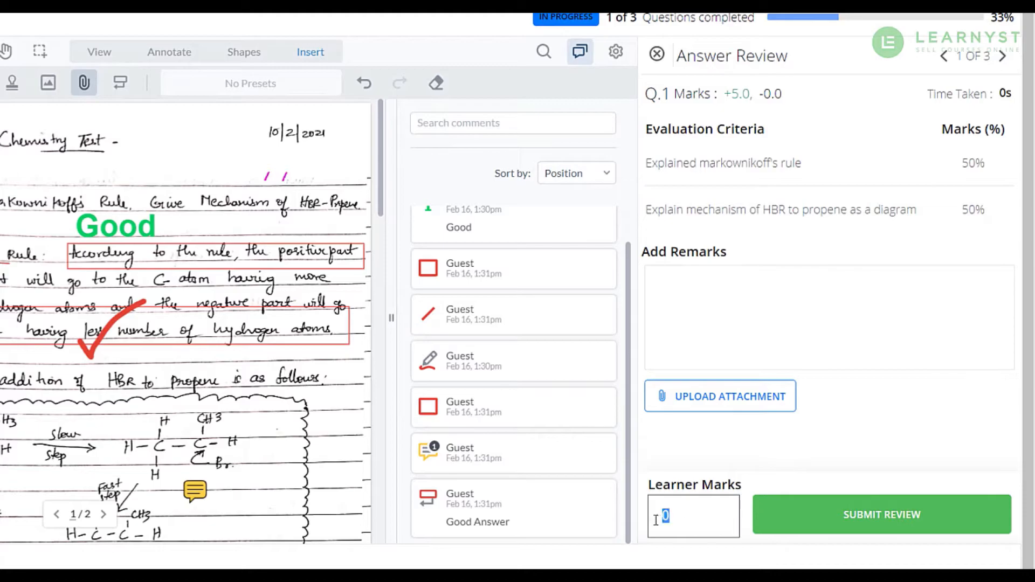
{"action": "type", "text": "5"}
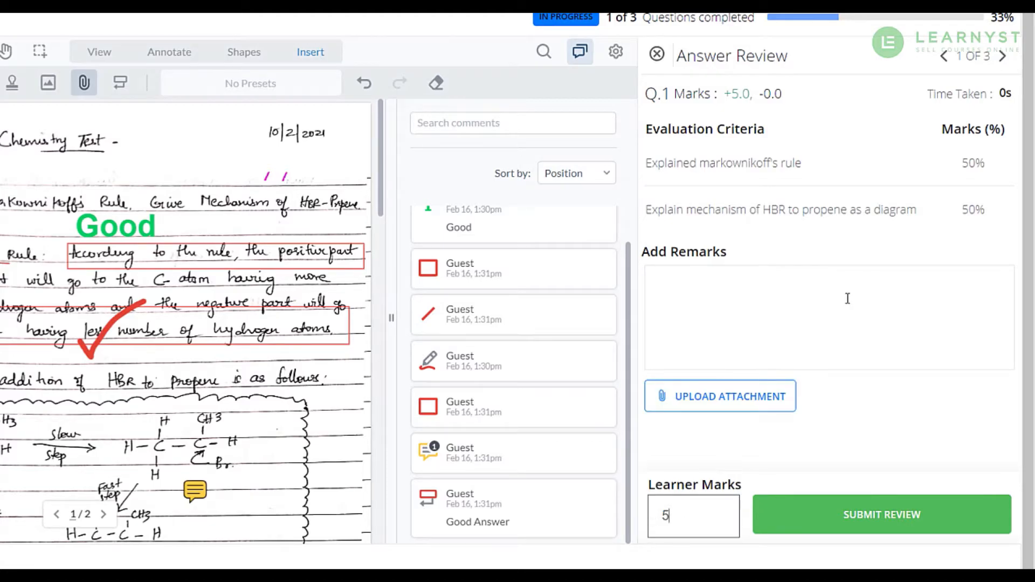
{"action": "type", "text": "This is really a wonderful performance. Student has understood the concepts very clearly."}
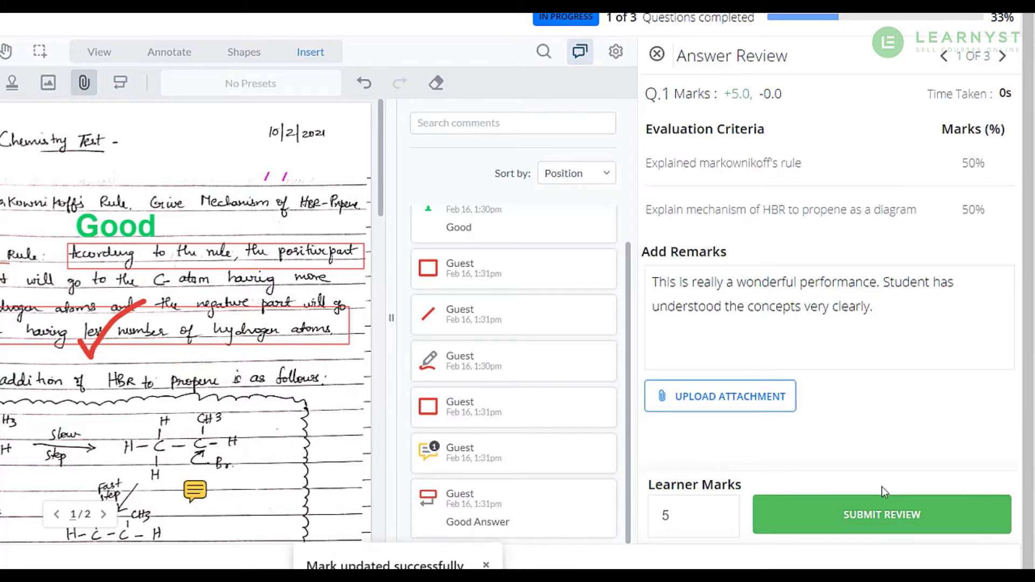
{"action": "left_click", "coordinate": [1002, 56]}
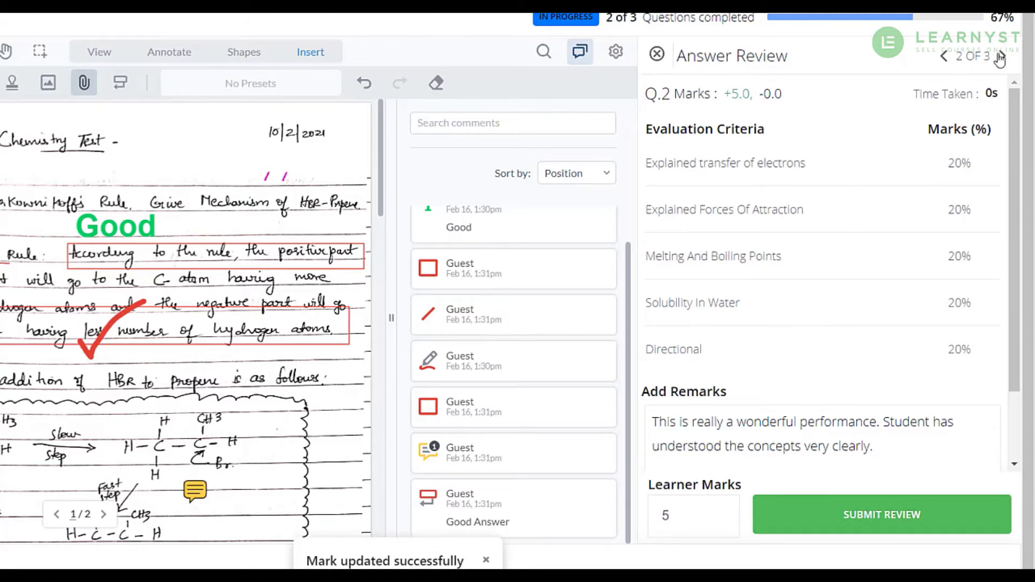
{"action": "left_click", "coordinate": [1001, 56]}
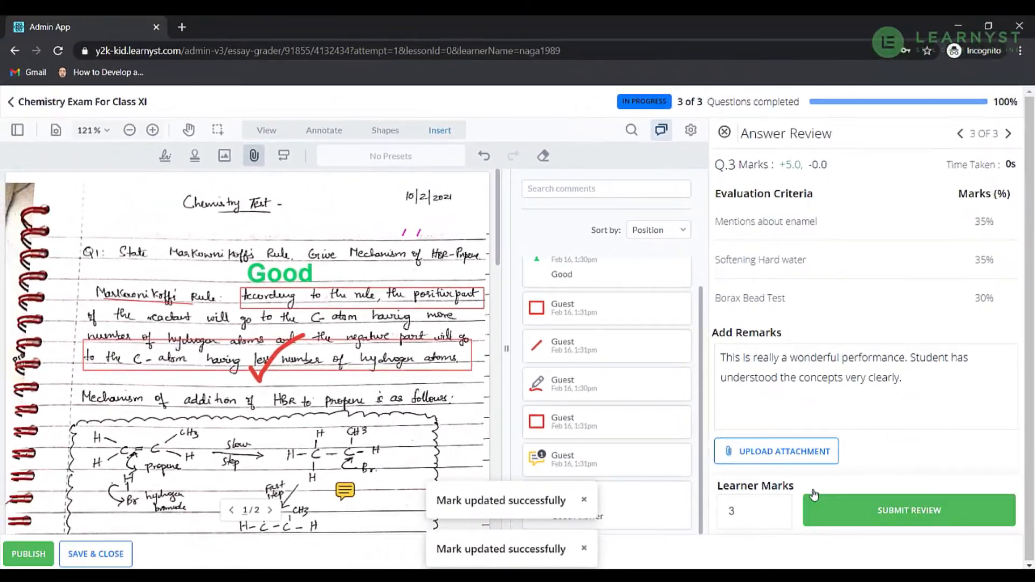
- Publish the 13/15 evaluation with the summary 'This is really a wonderful performance...'
{"action": "left_click", "coordinate": [909, 511]}
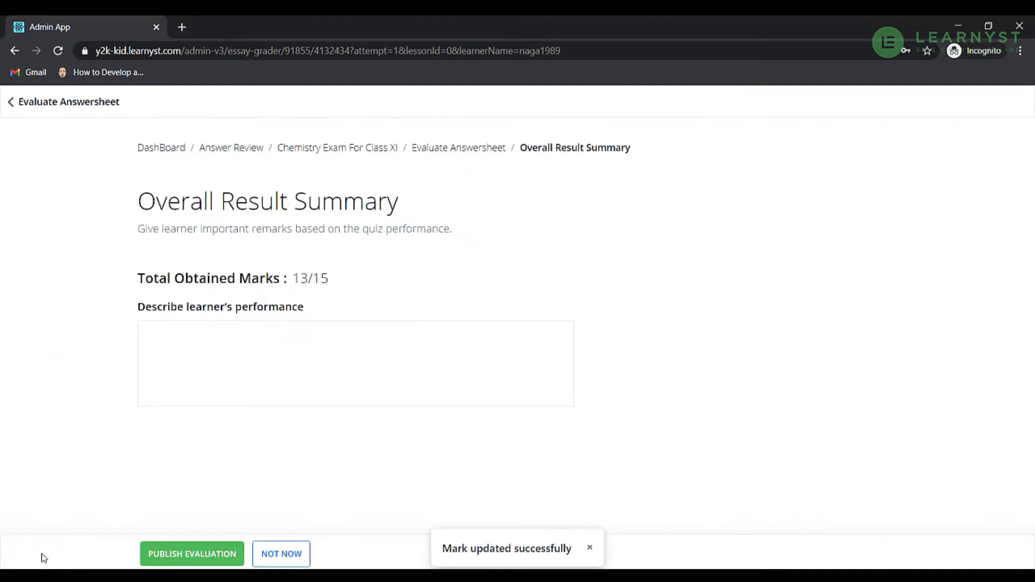
{"action": "type", "text": "This is really a wonderful performance. Student has understood the concepts very clearly."}
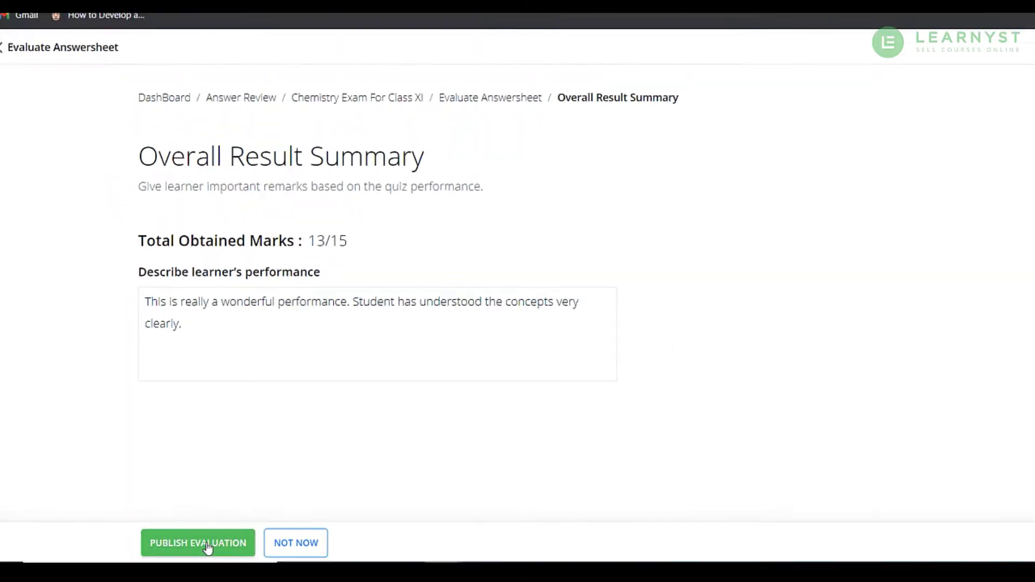
{"action": "left_click", "coordinate": [197, 543]}
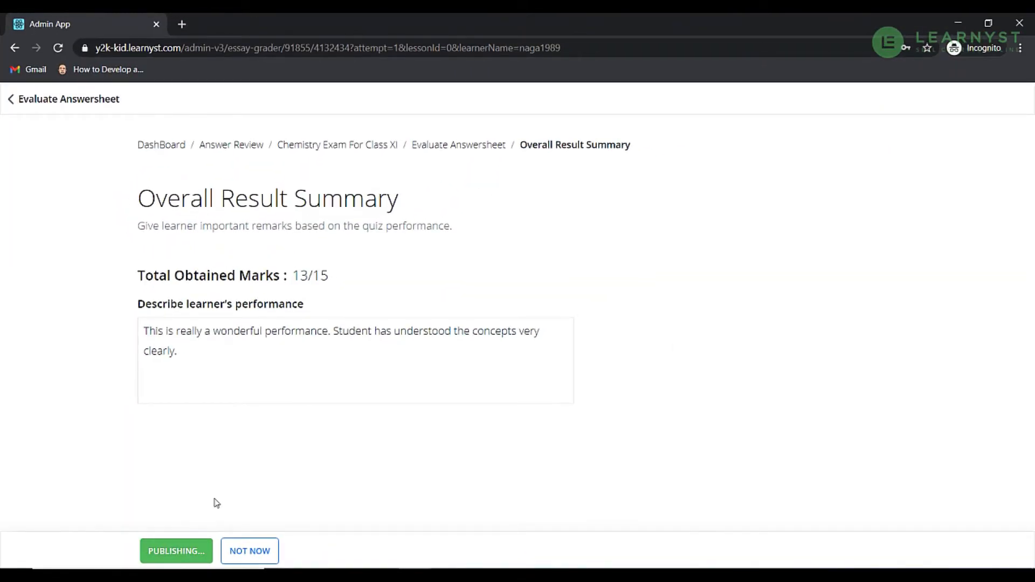
{"action": "left_click", "coordinate": [176, 551]}
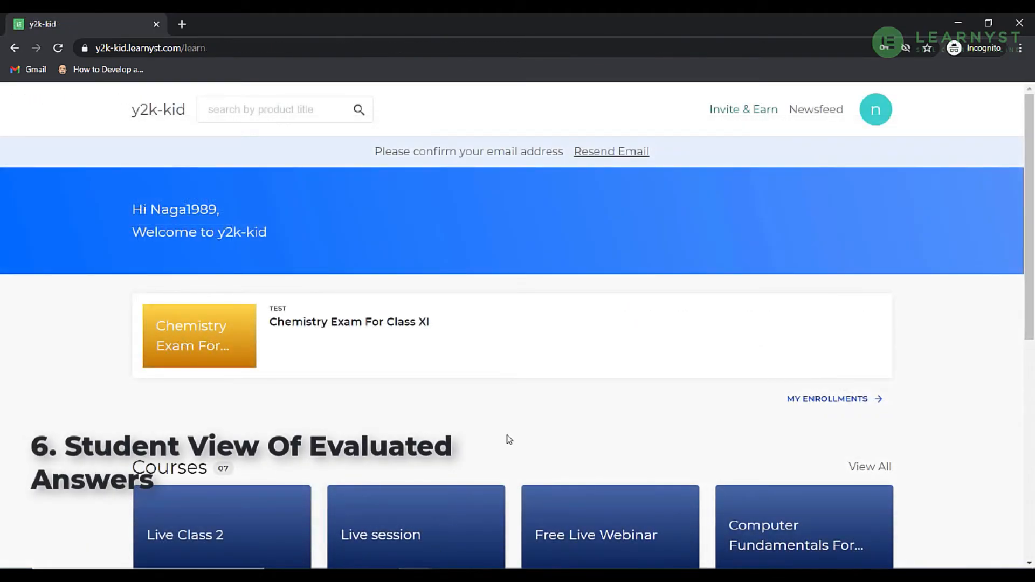
{"action": "mouse_move", "coordinate": [707, 431]}
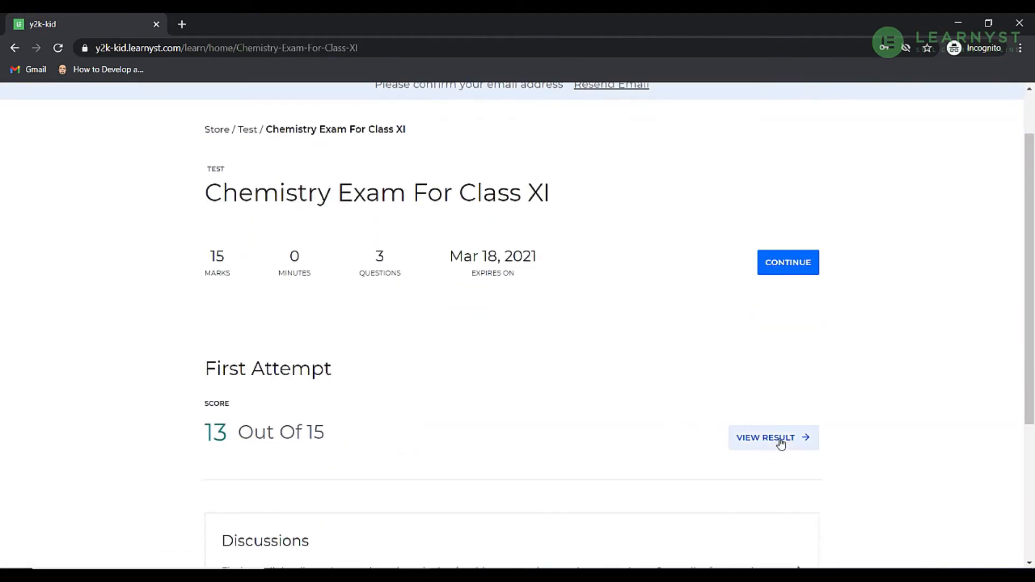
- View the first attempt's result and its evaluated answer sheet scored 5, 5 and 3
{"action": "left_click", "coordinate": [773, 438]}
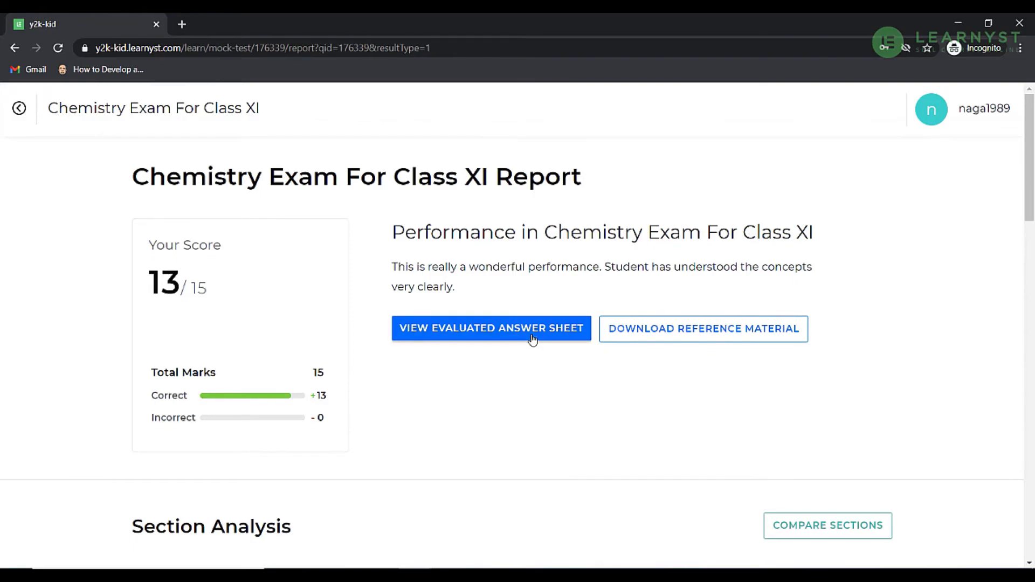
{"action": "left_click", "coordinate": [492, 328]}
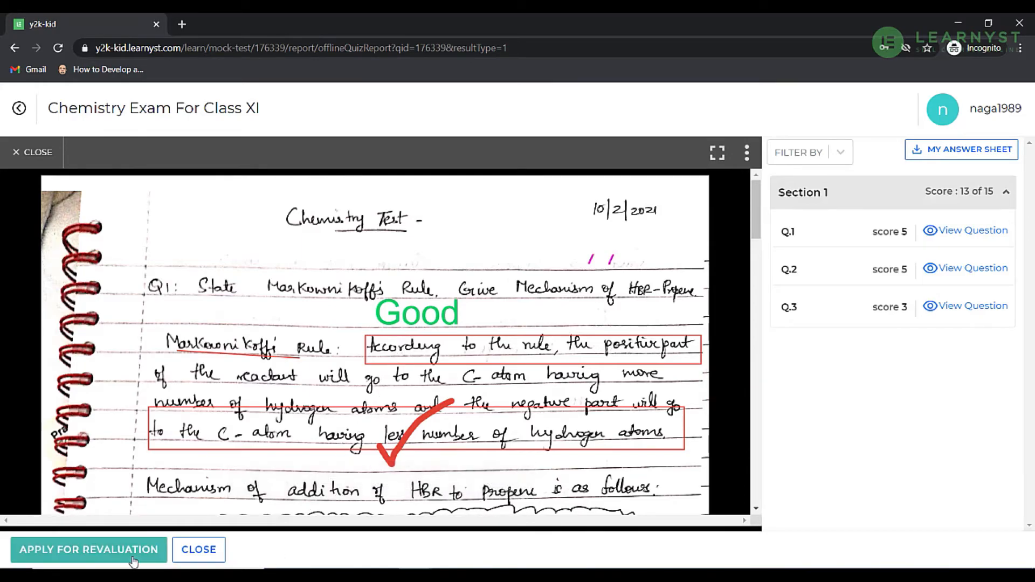
- Apply for revaluation of the marked Chemistry exam
{"action": "left_click", "coordinate": [89, 549]}
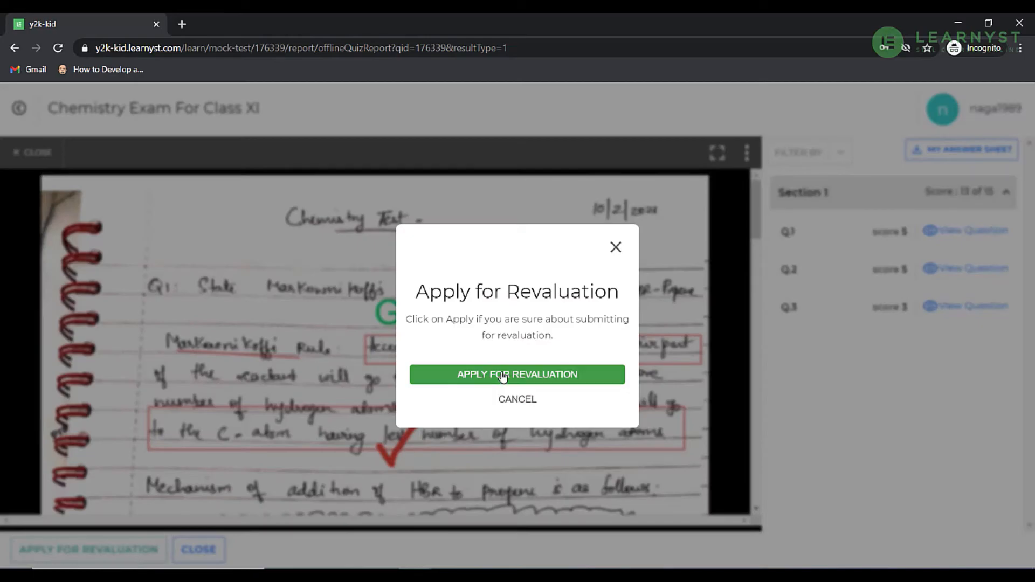
{"action": "mouse_move", "coordinate": [592, 385]}
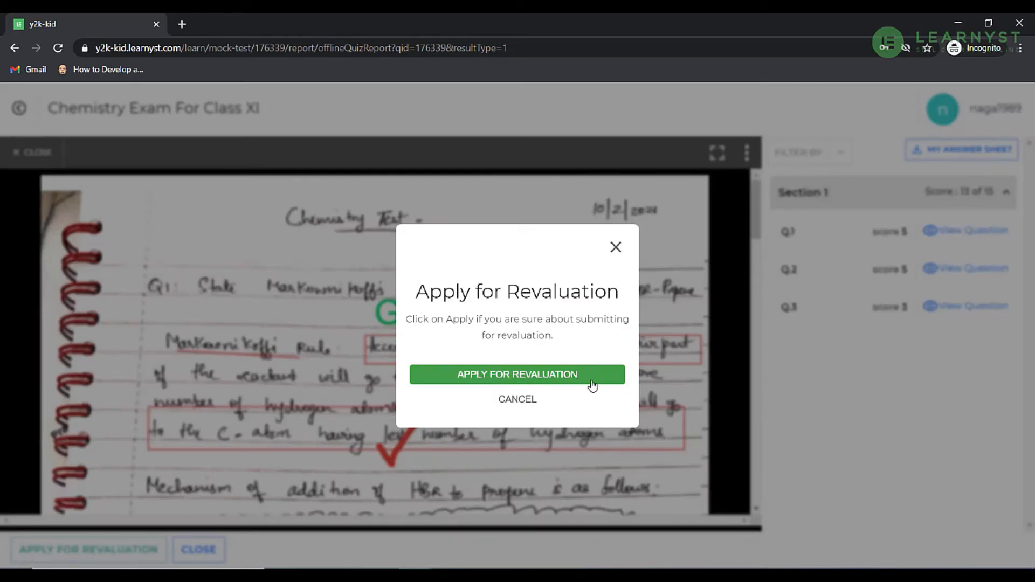